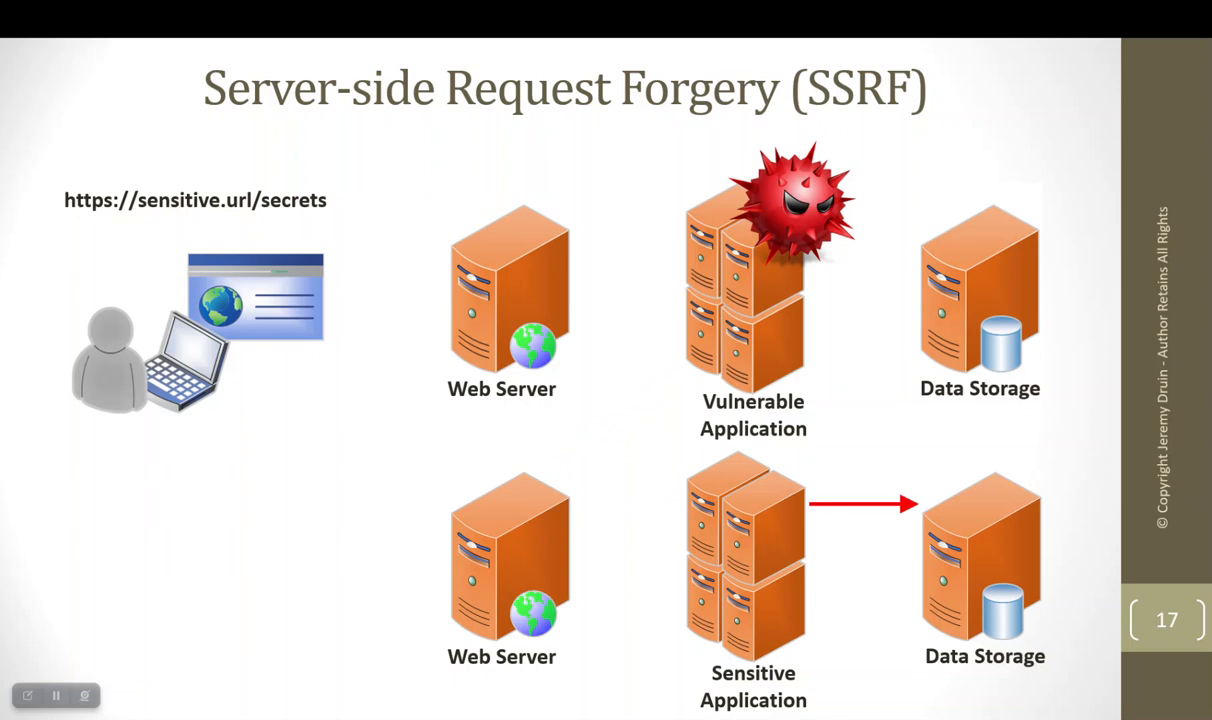
- Advance past the Server-side Request Forgery slide to end the slideshow
key("Right")
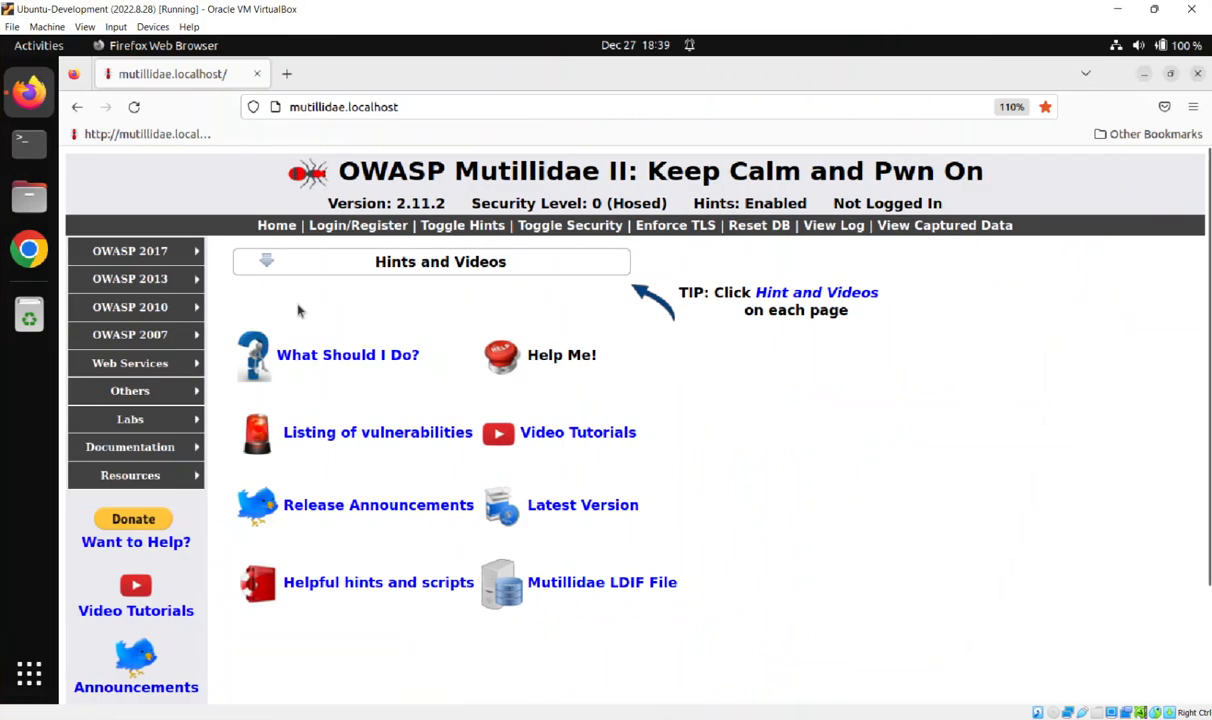
mouse_move(755, 438)
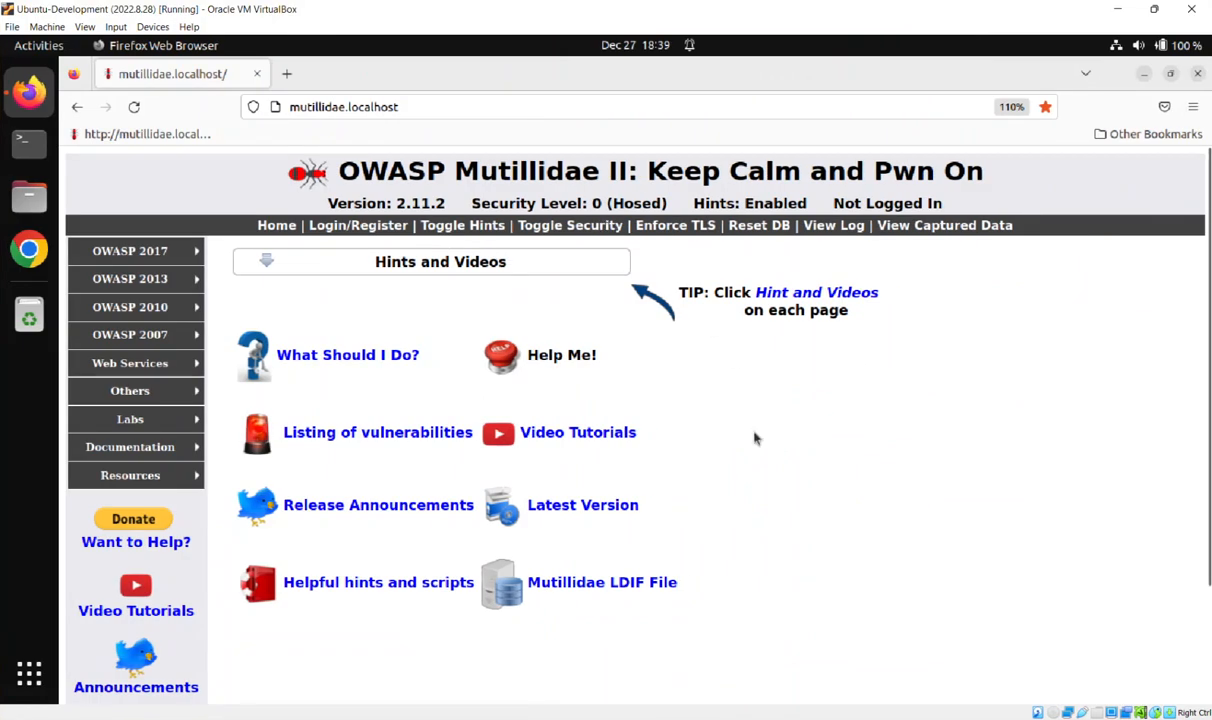
mouse_move(375, 305)
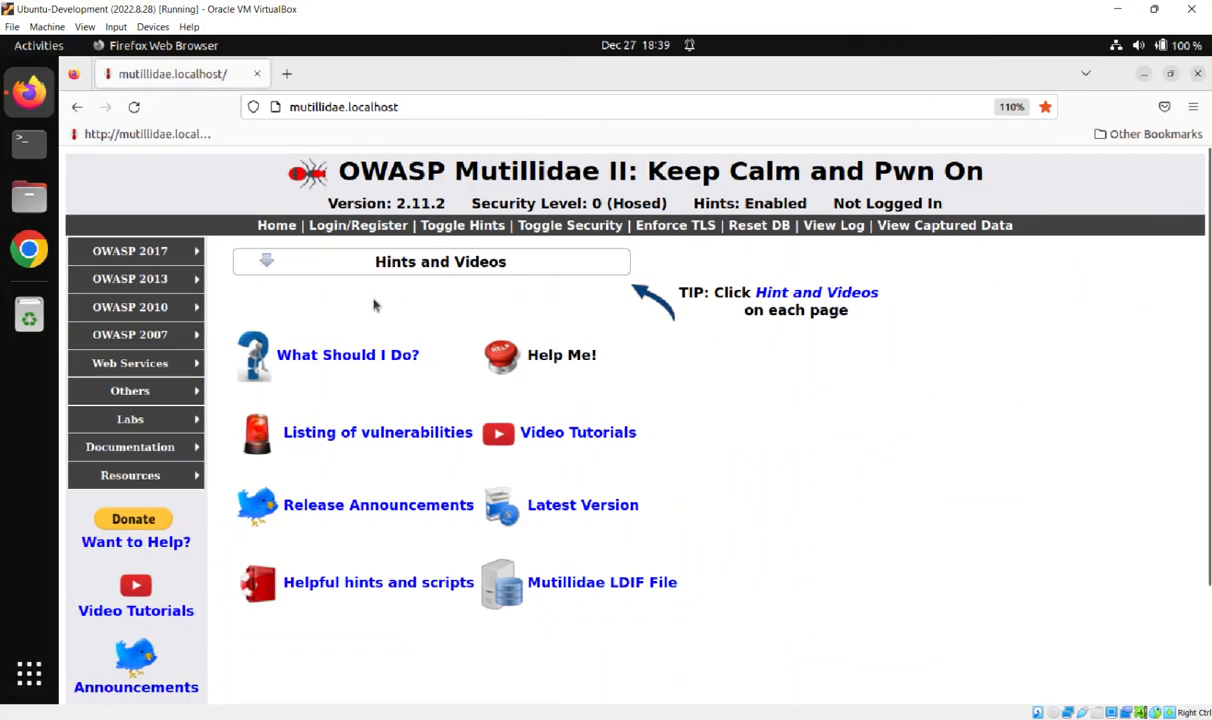
- Navigate OWASP 2017 > A5 Broken Access Control > SSRF to Test Connectivity to Server
left_click(129, 251)
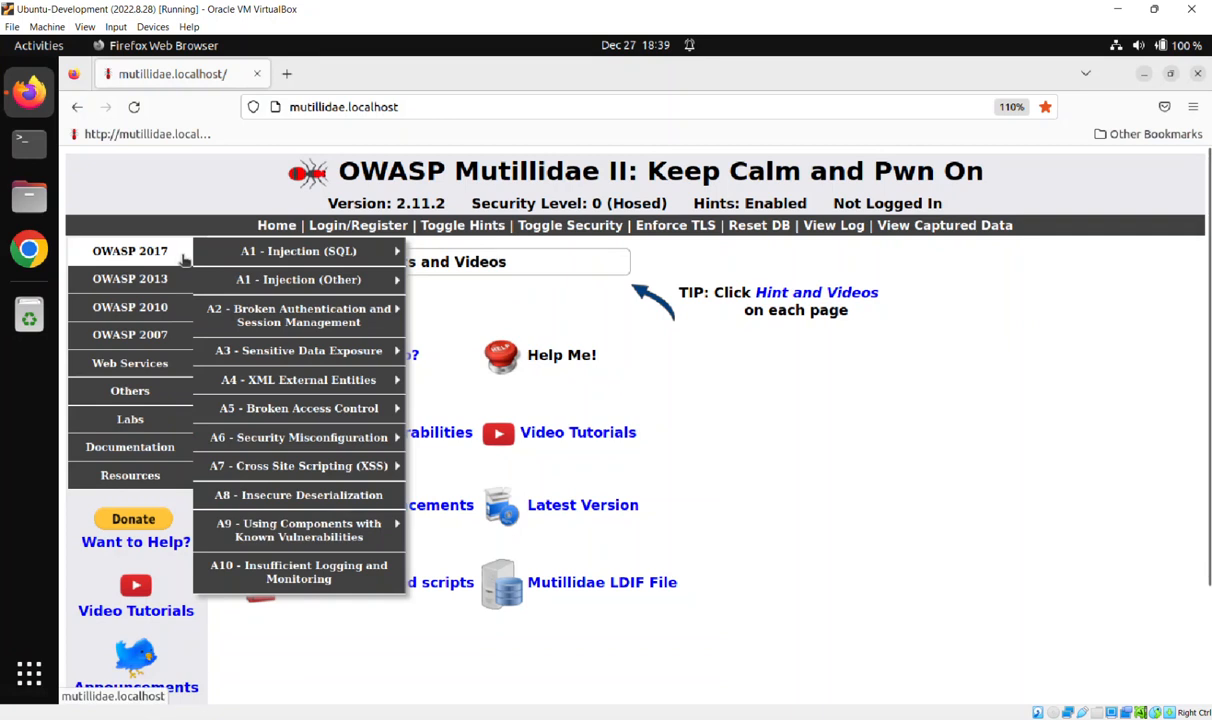
mouse_move(298, 408)
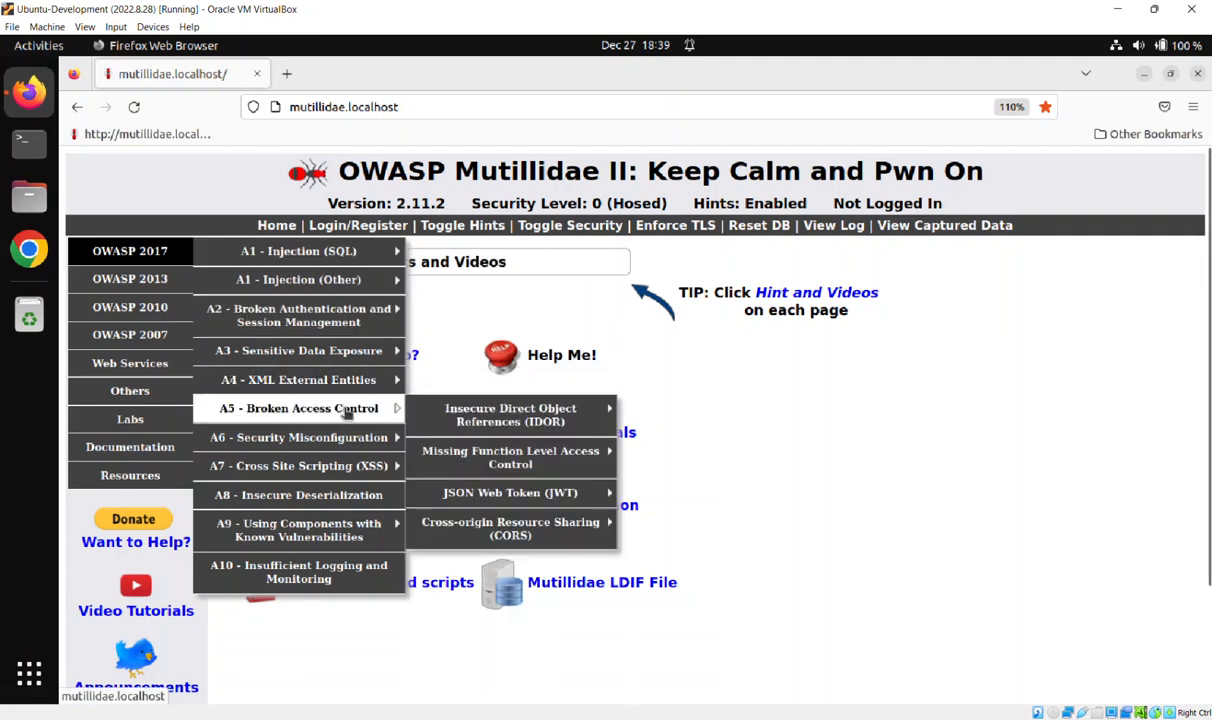
mouse_move(510, 414)
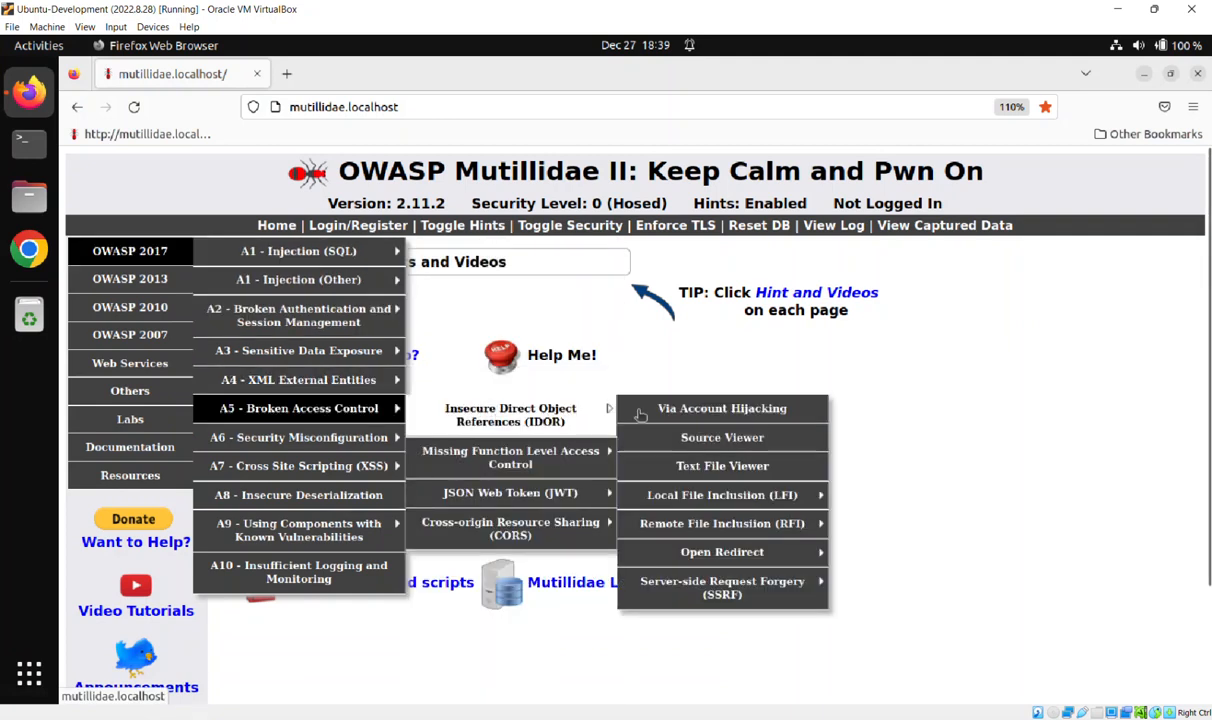
mouse_move(722, 587)
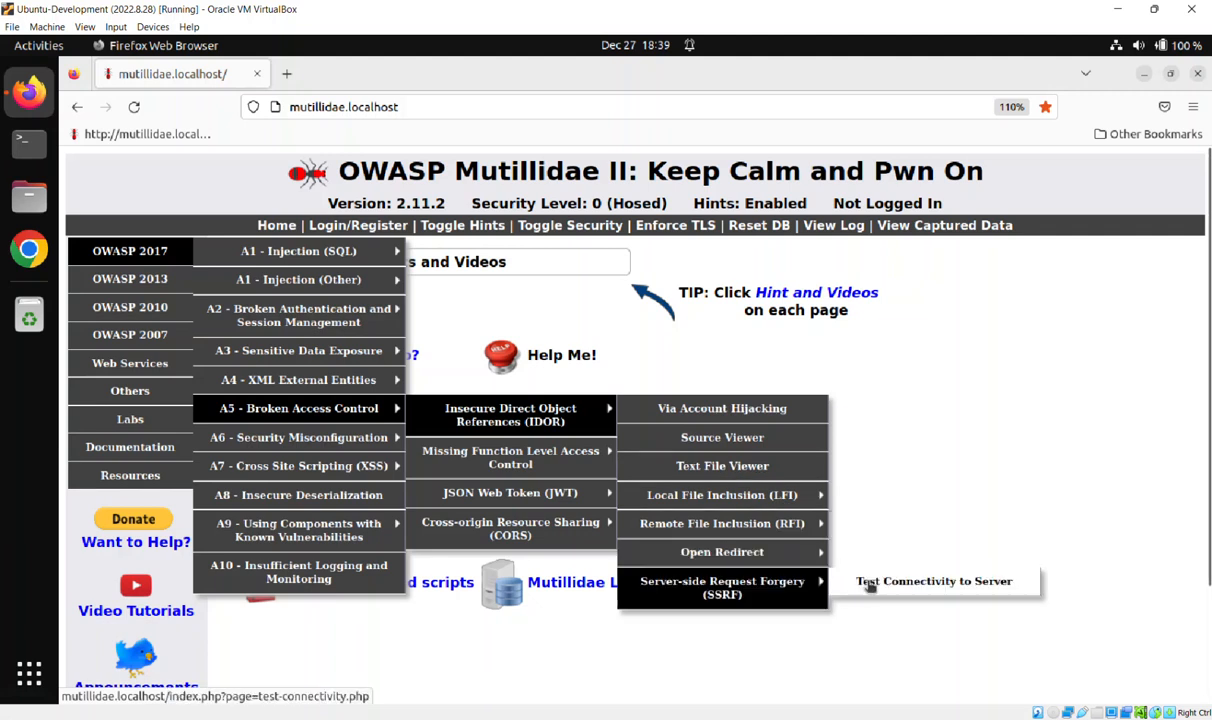
left_click(933, 587)
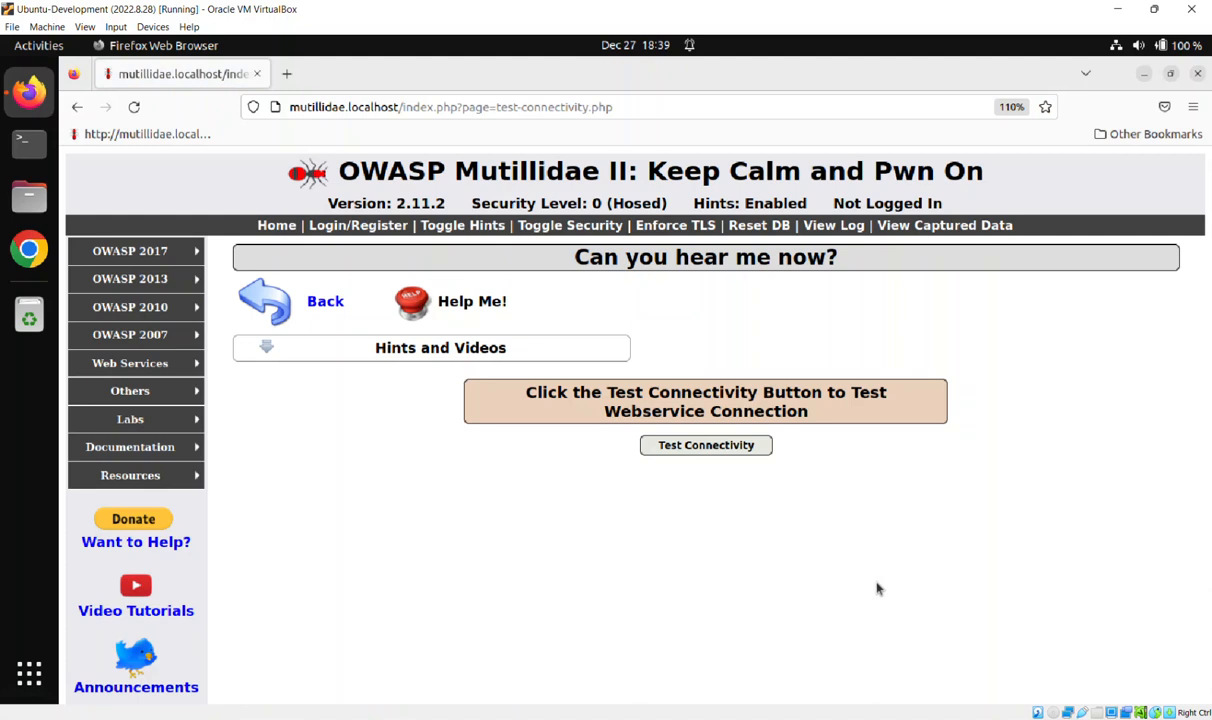
mouse_move(706, 445)
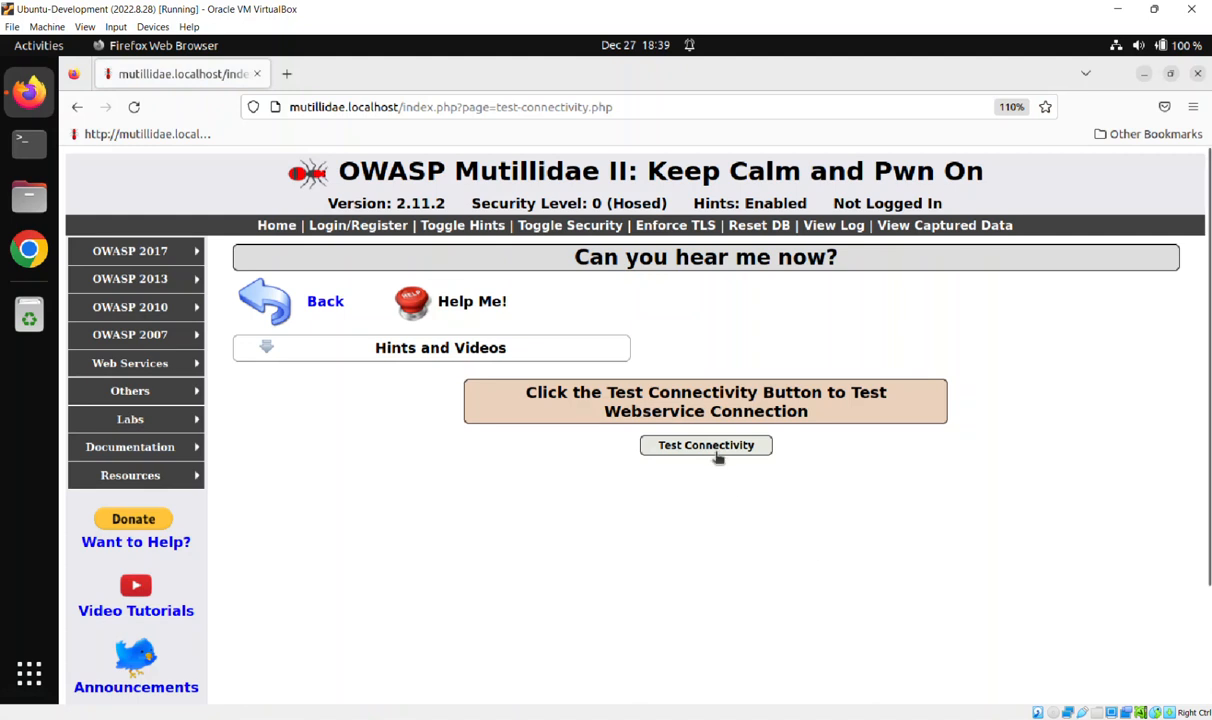
- Run Test Connectivity against the ws-test-connectivity web service
left_click(706, 445)
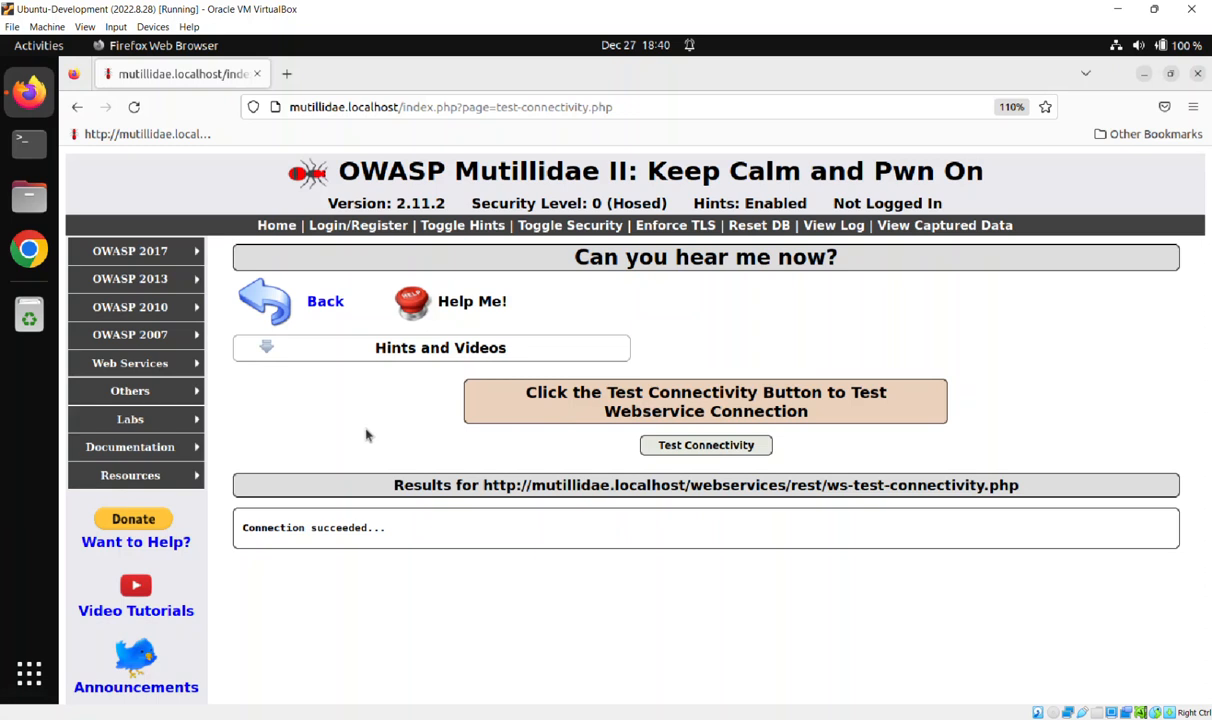
mouse_move(130, 363)
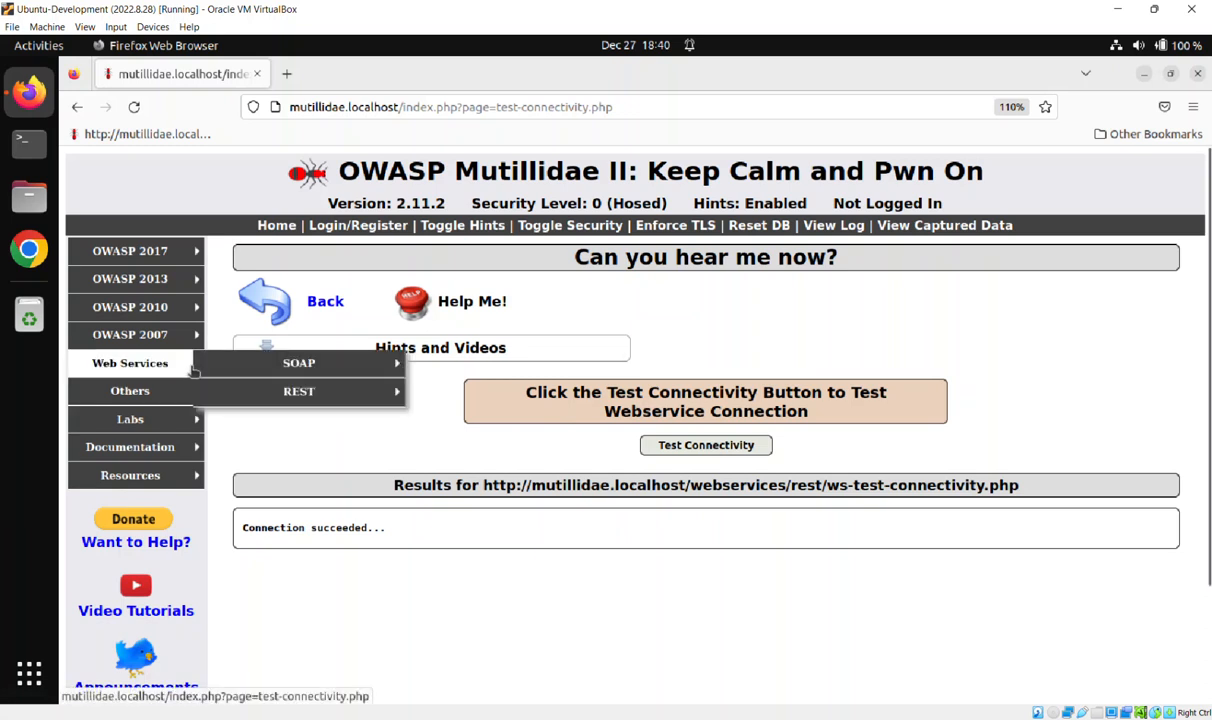
mouse_move(299, 391)
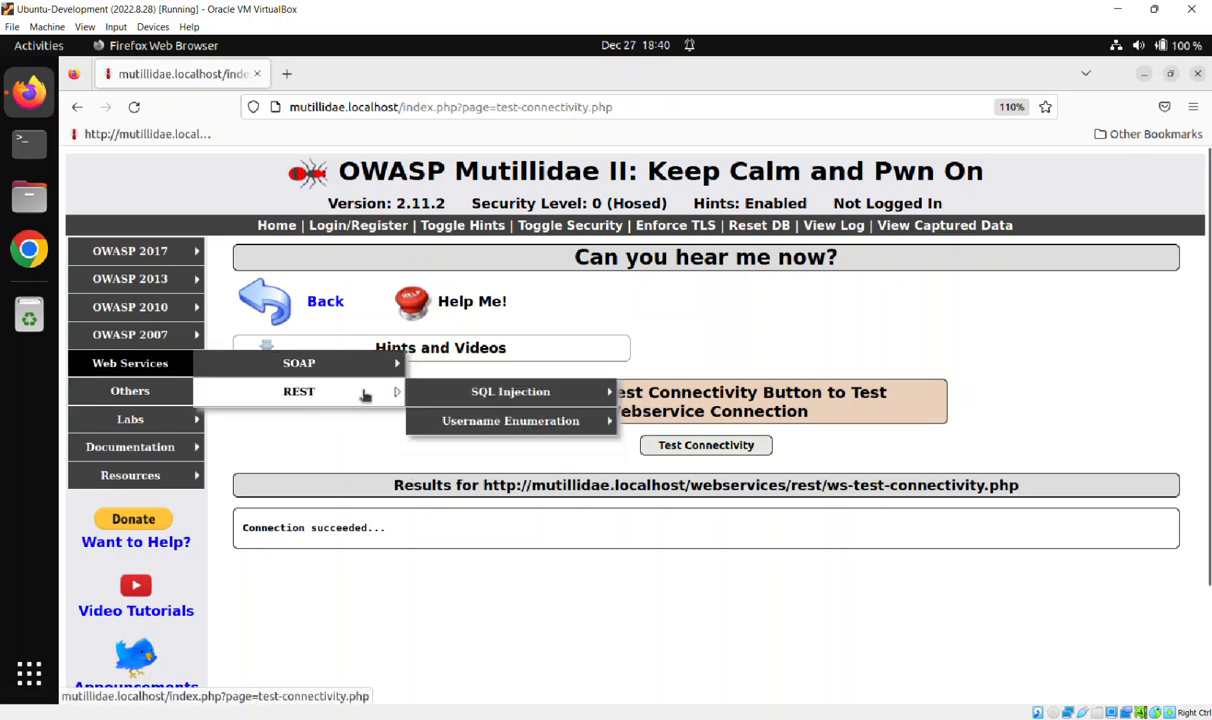
mouse_move(510, 391)
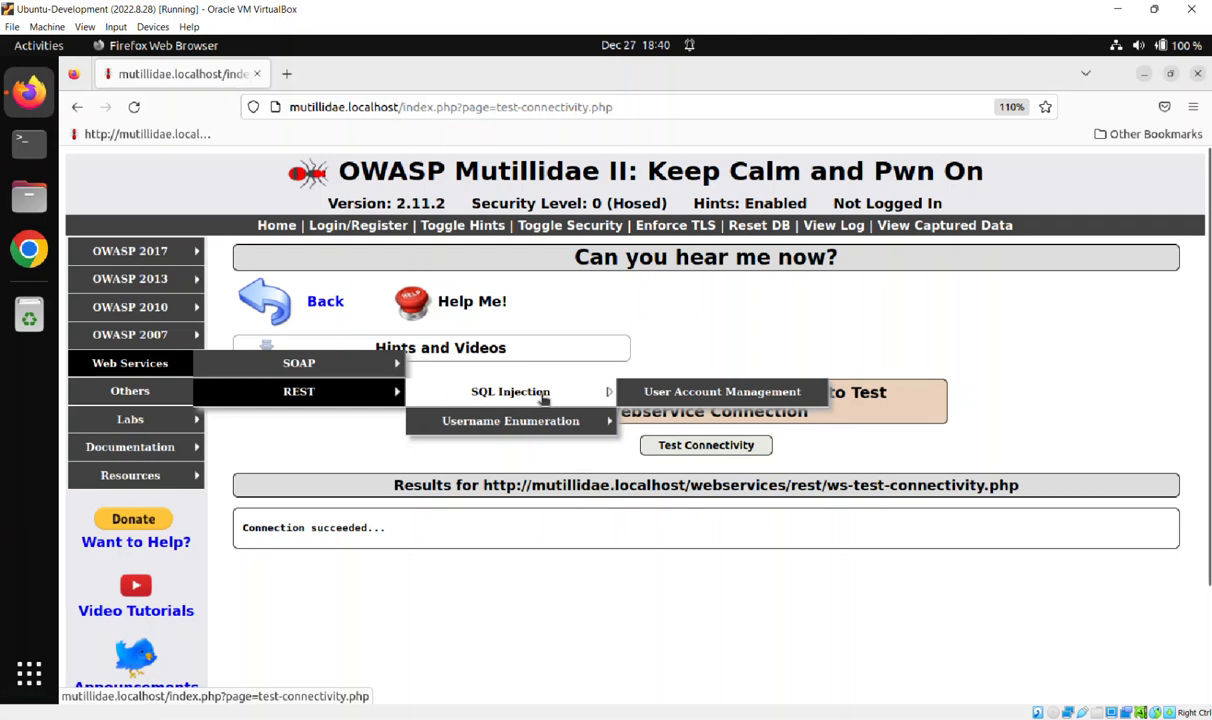
mouse_move(722, 391)
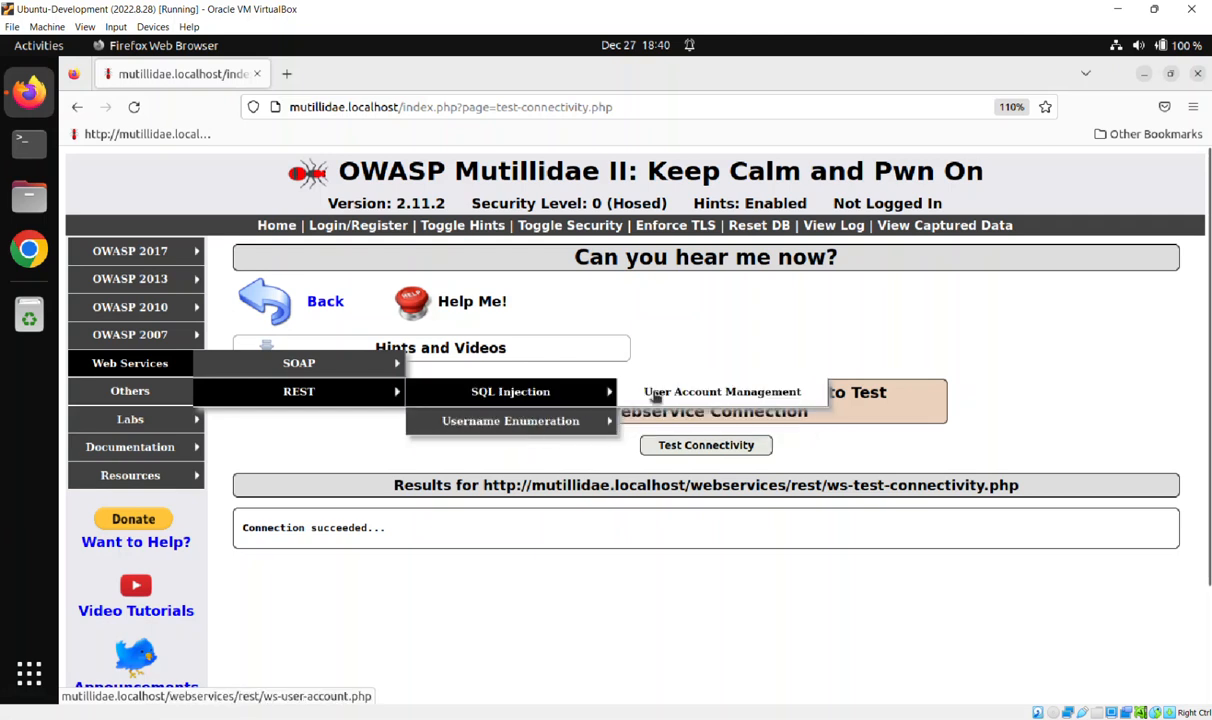
- Open Web Services > REST > SQL Injection > User Account Management
left_click(721, 391)
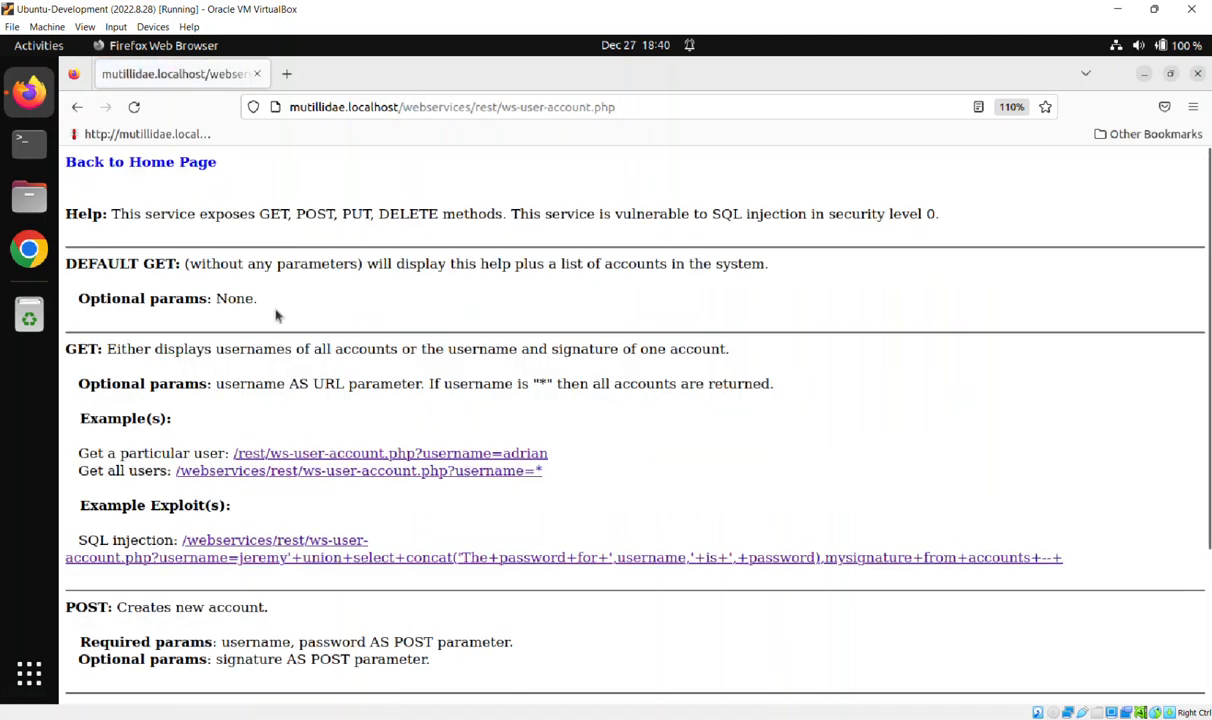
mouse_move(423, 500)
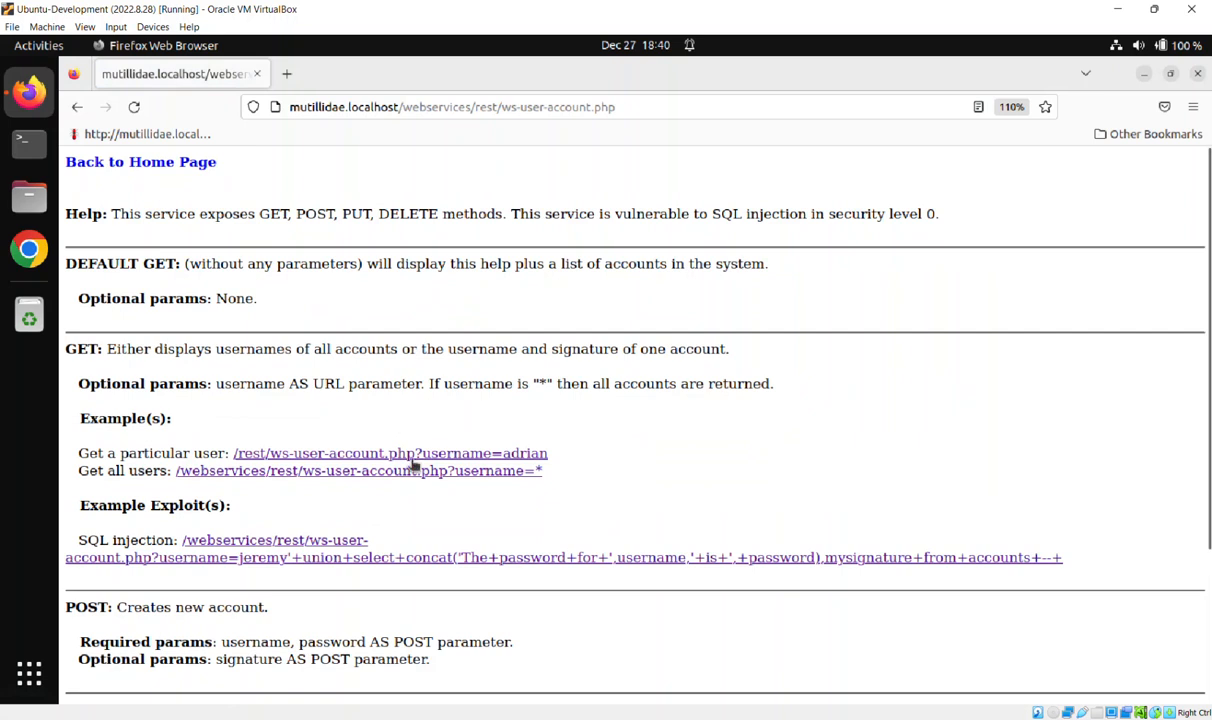
mouse_move(193, 245)
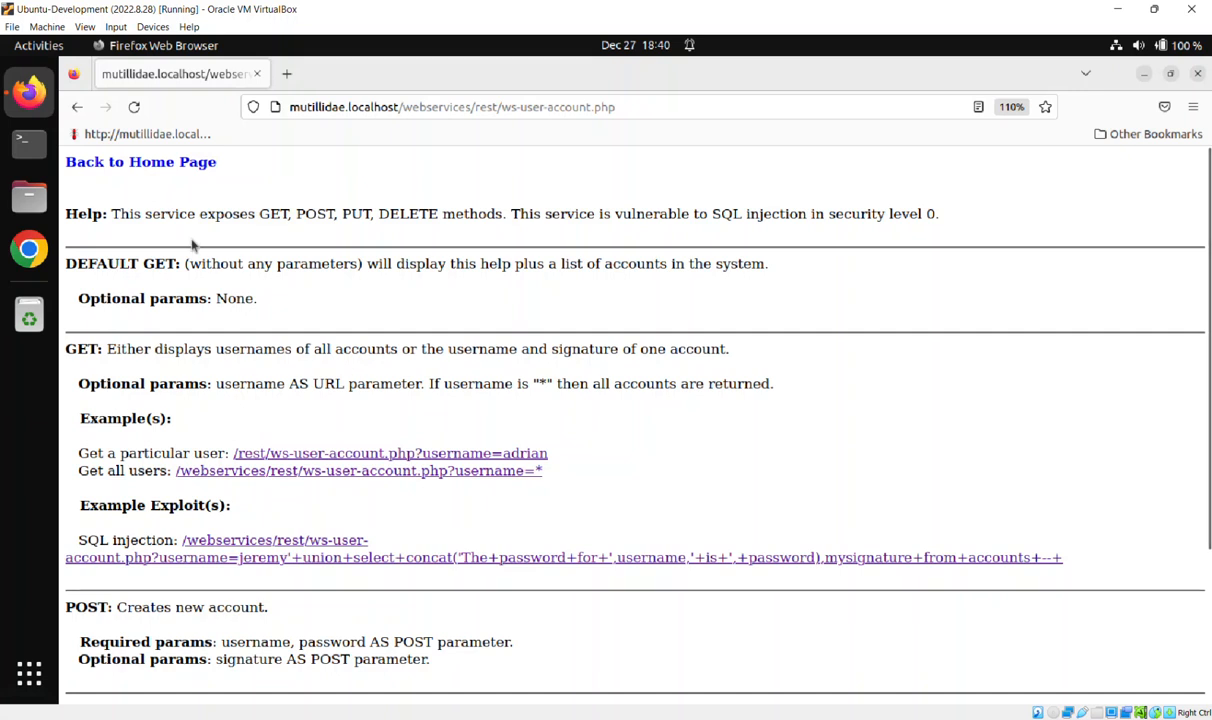
mouse_move(365, 291)
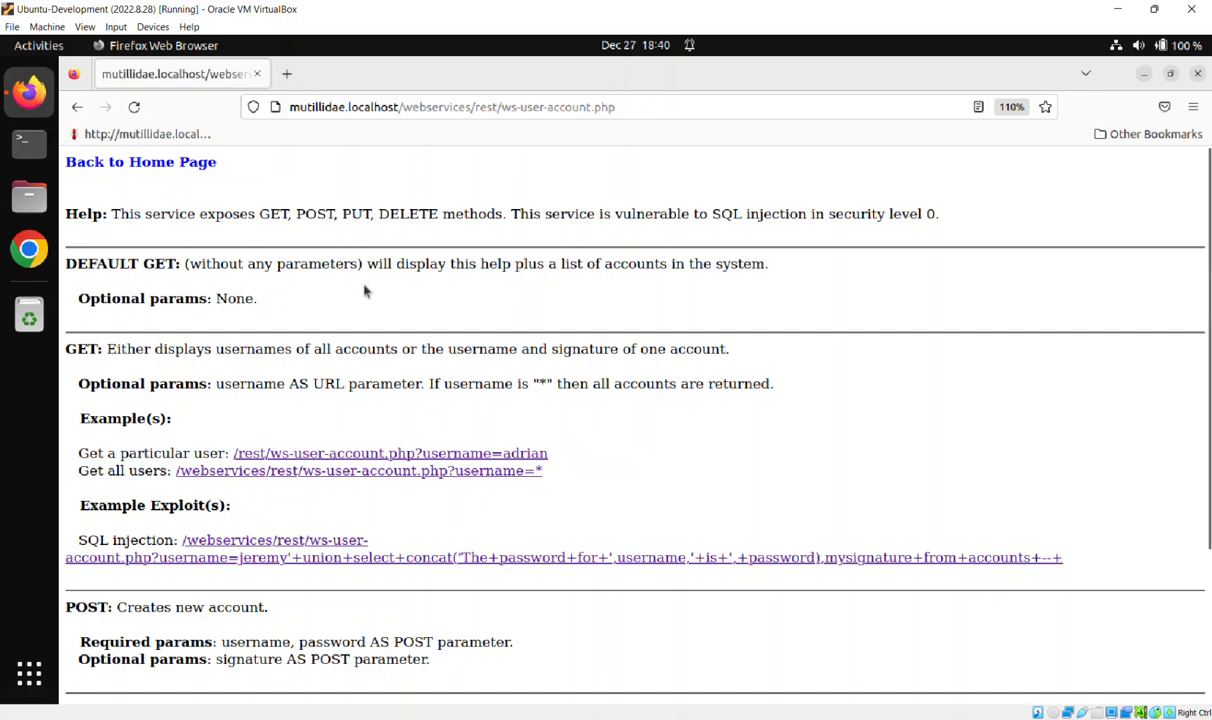
mouse_move(386, 458)
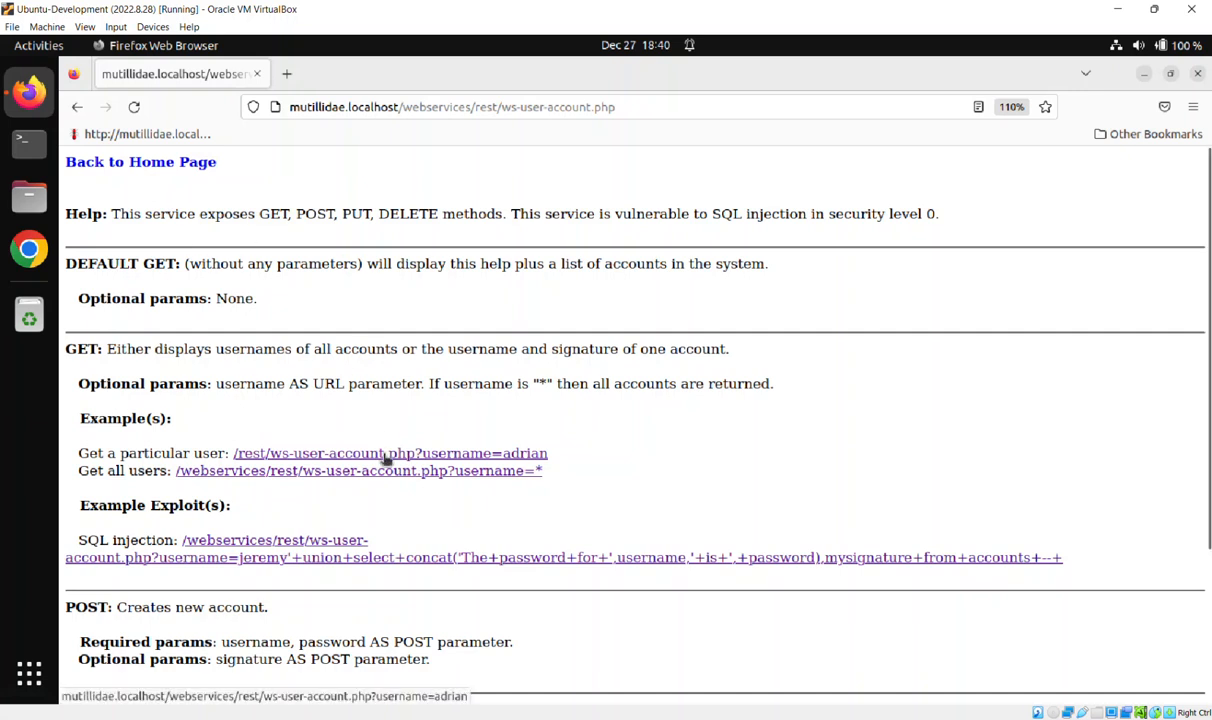
- Request /rest/ws-user-account.php?username=adrian to retrieve adrian's account
left_click(389, 453)
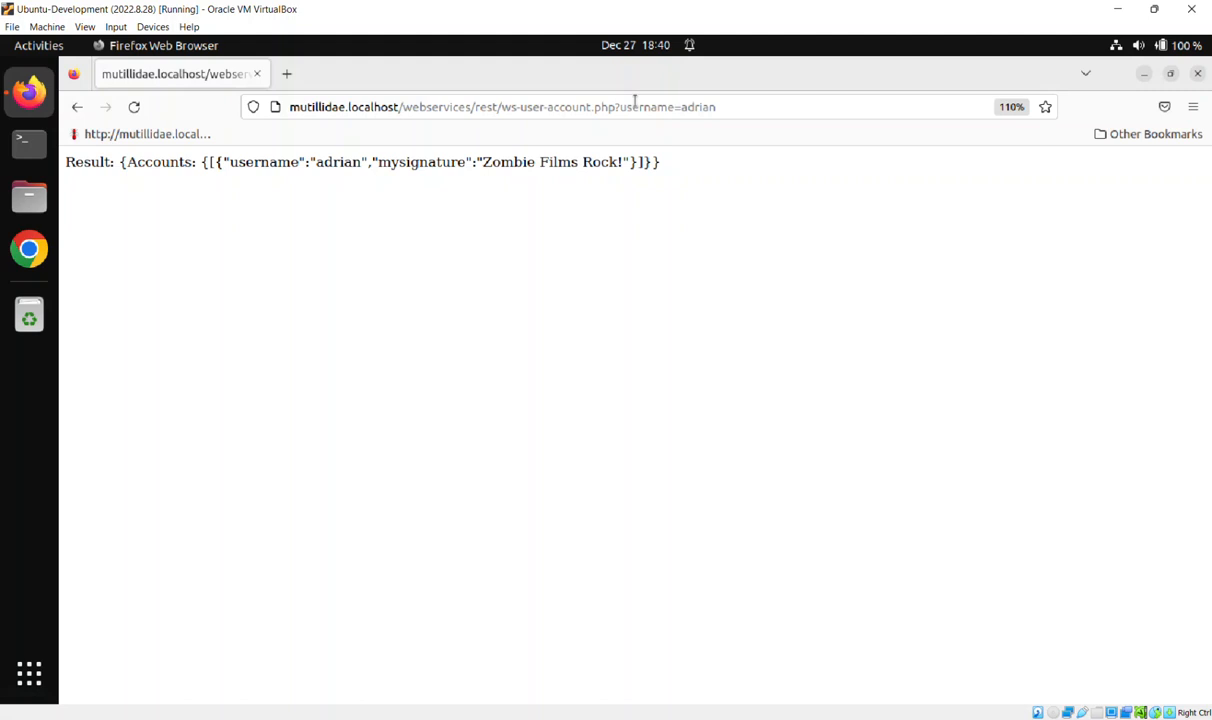
- Go back from the adrian response to the Test Connectivity page
left_click(500, 107)
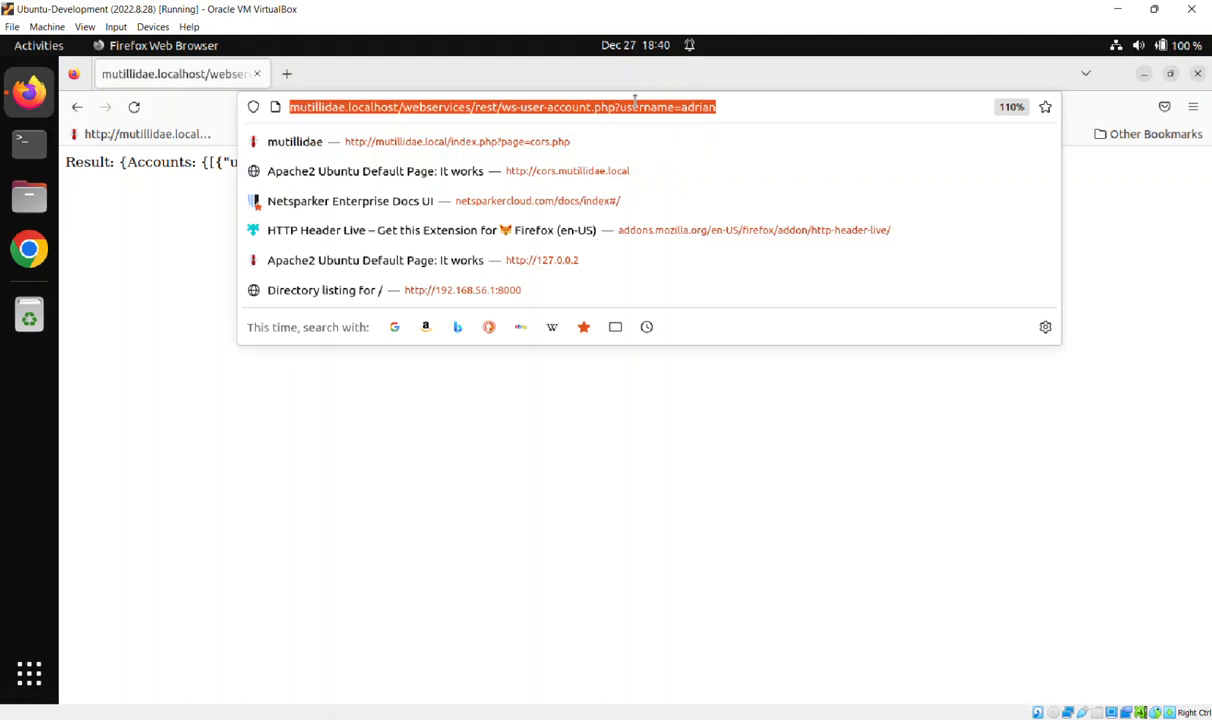
mouse_move(748, 106)
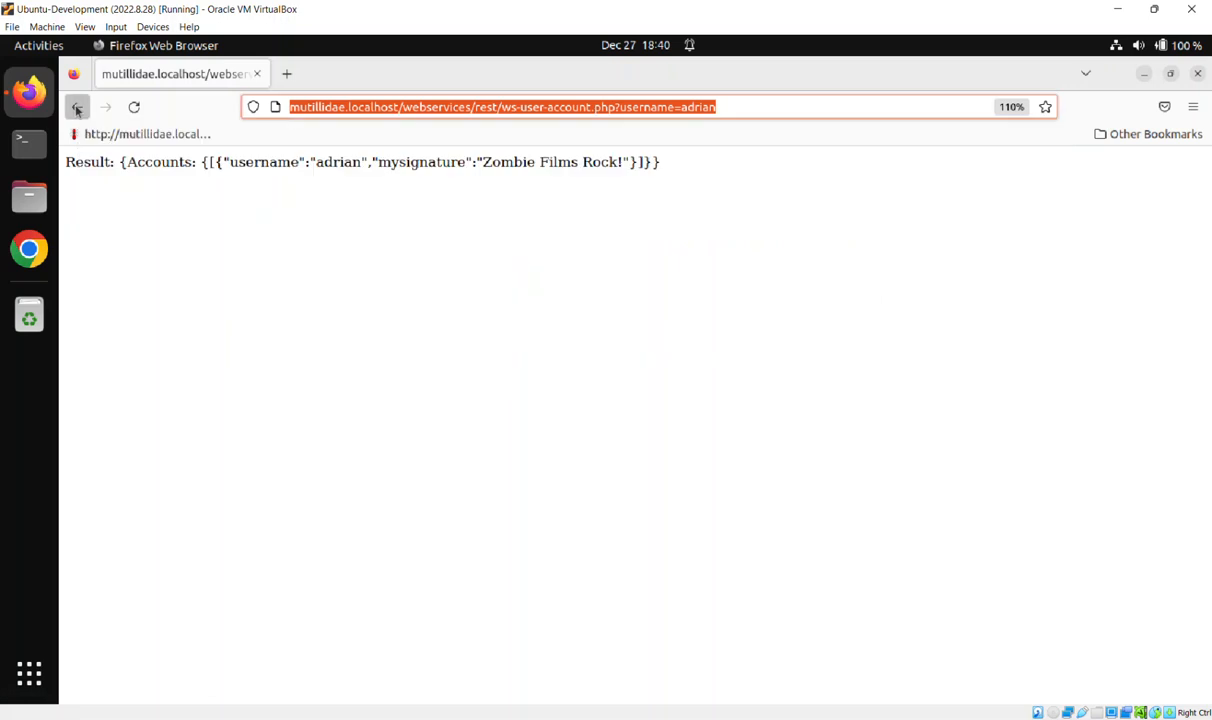
left_click(77, 107)
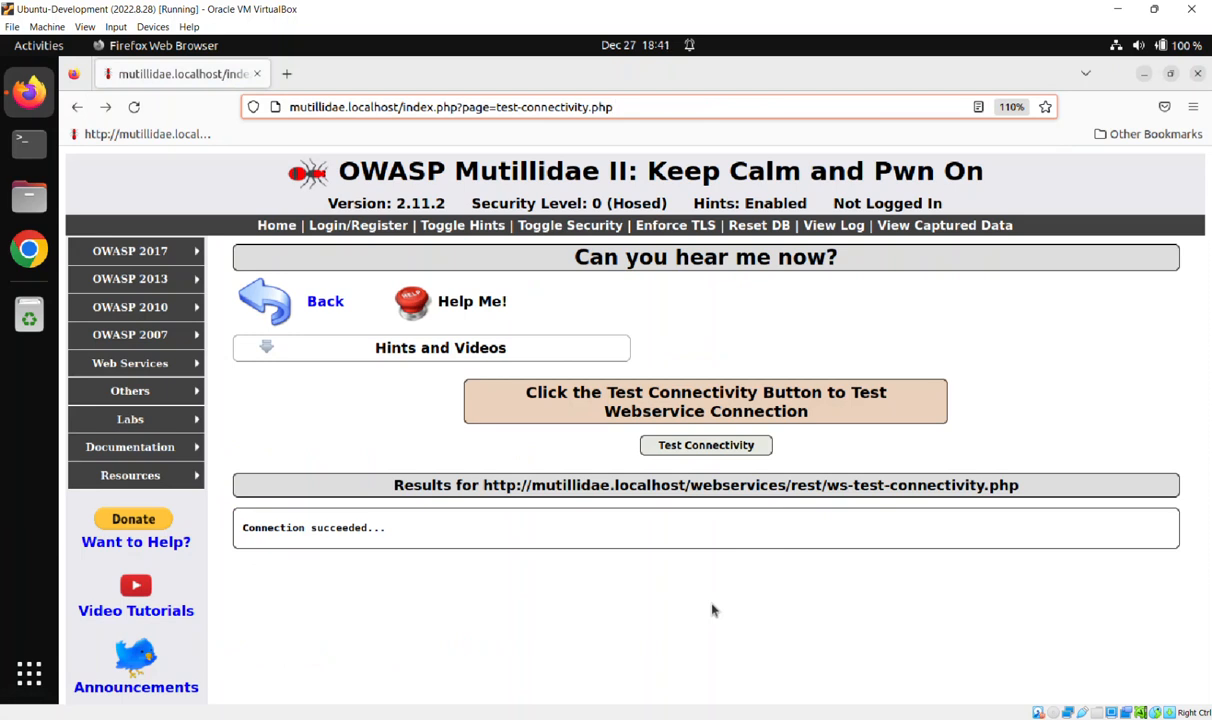
- Inspect the connectivity form to reveal the hidden ServerURL input
right_click(714, 610)
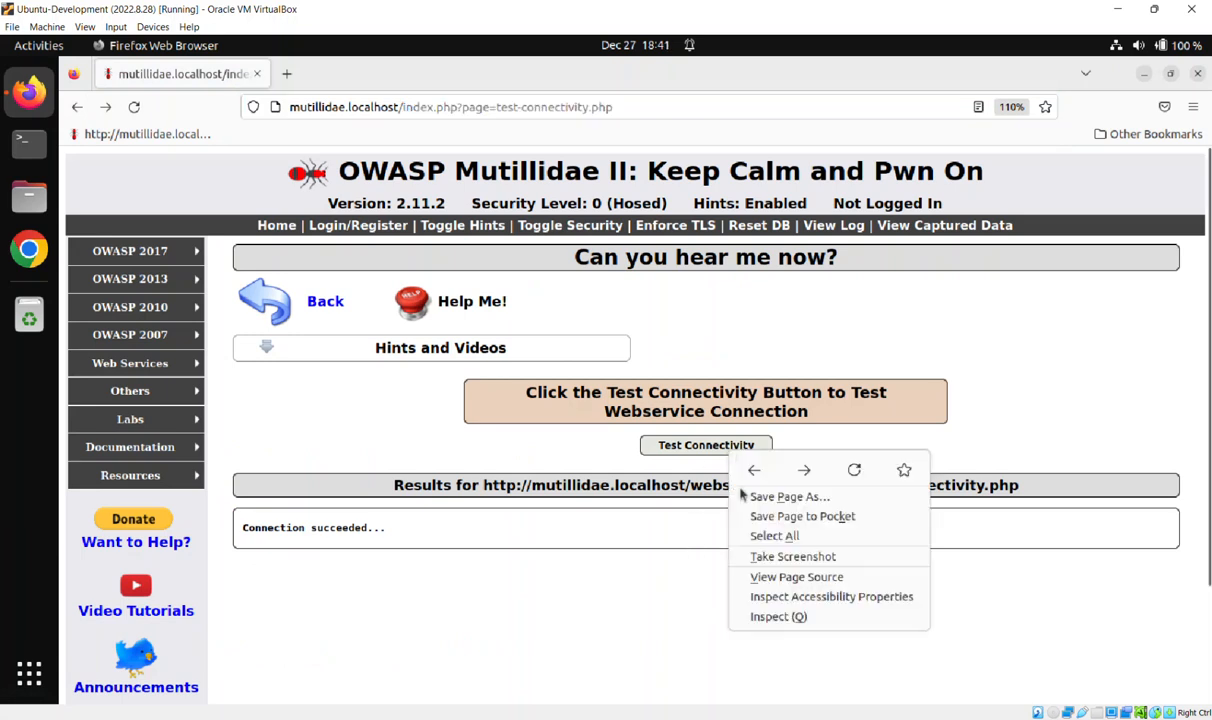
left_click(778, 616)
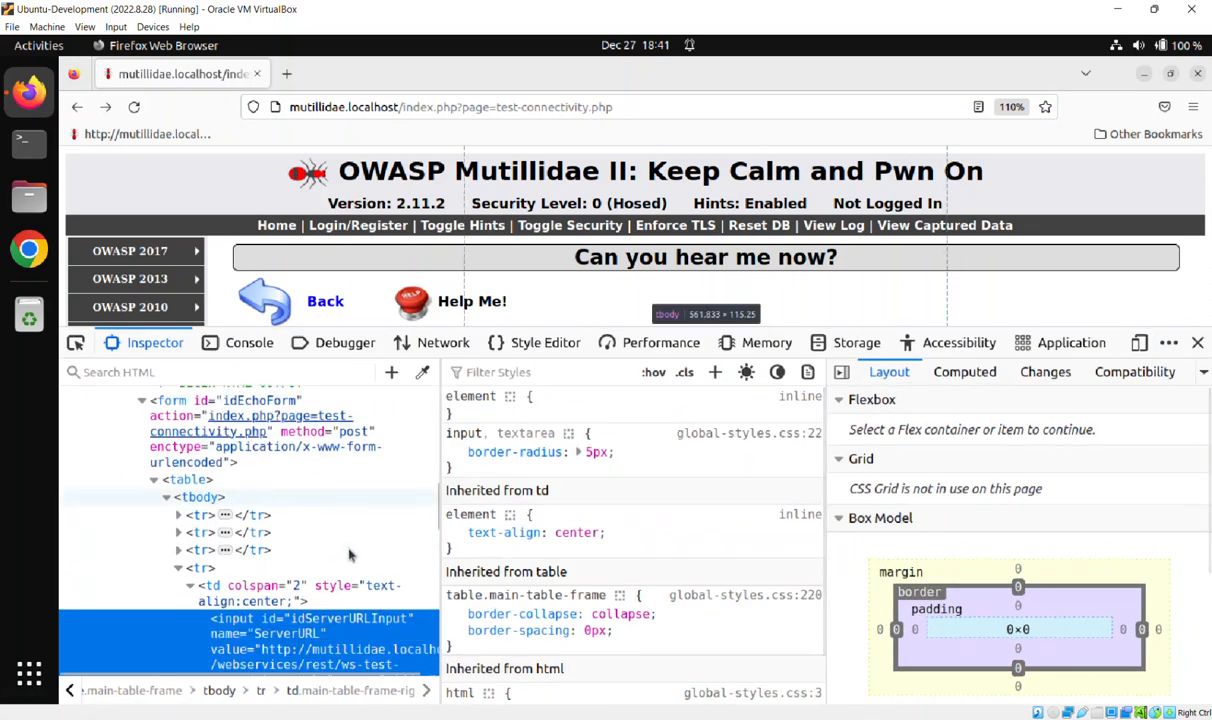
- Edit the idServerURLInput markup as HTML, changing type to 'text', then close DevTools
scroll("down", 3)
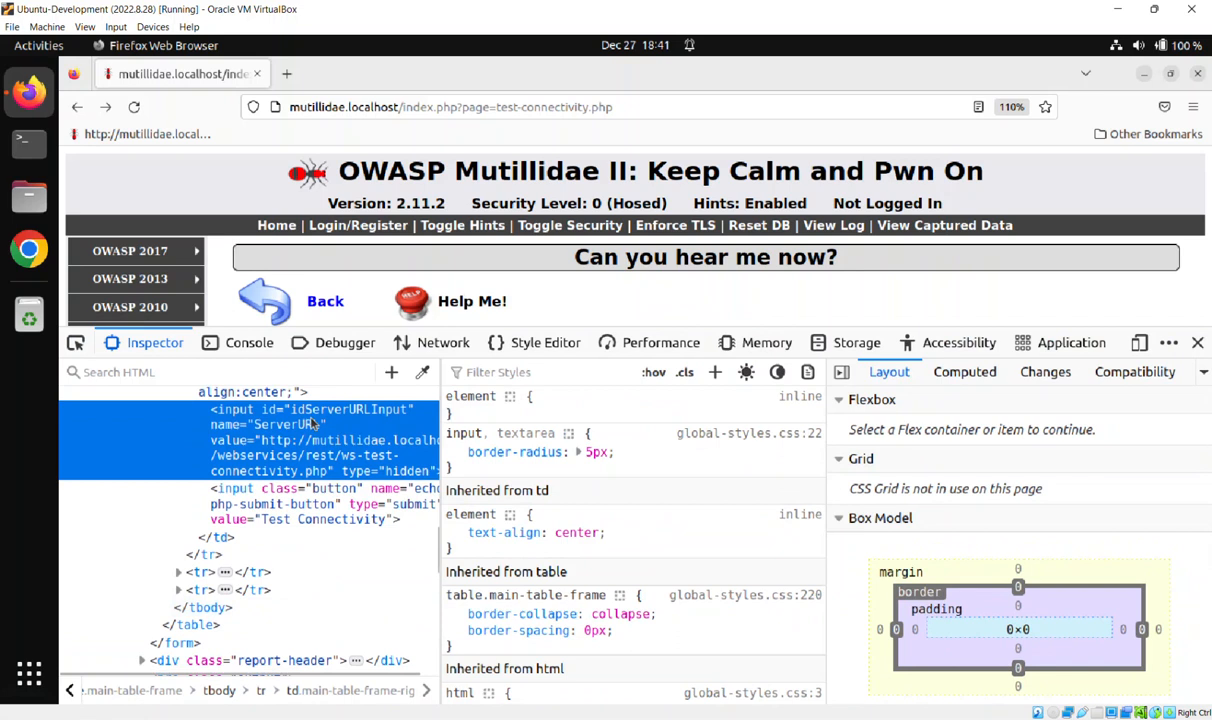
right_click(315, 409)
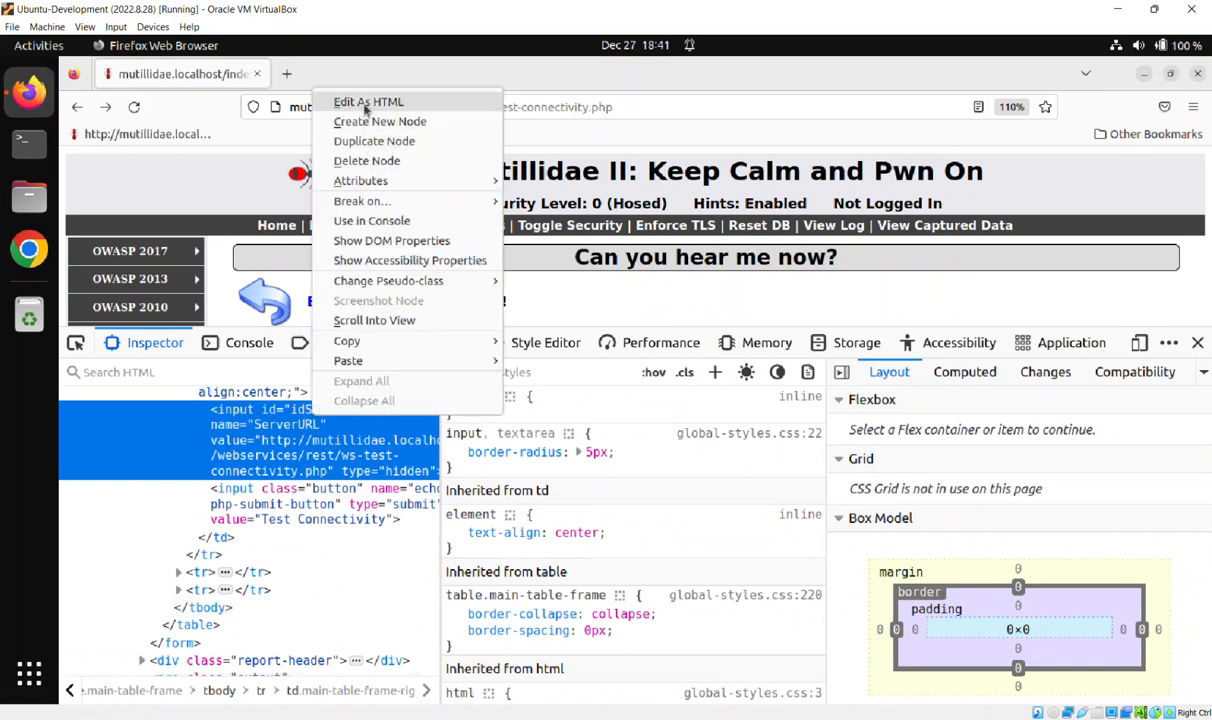
left_click(368, 101)
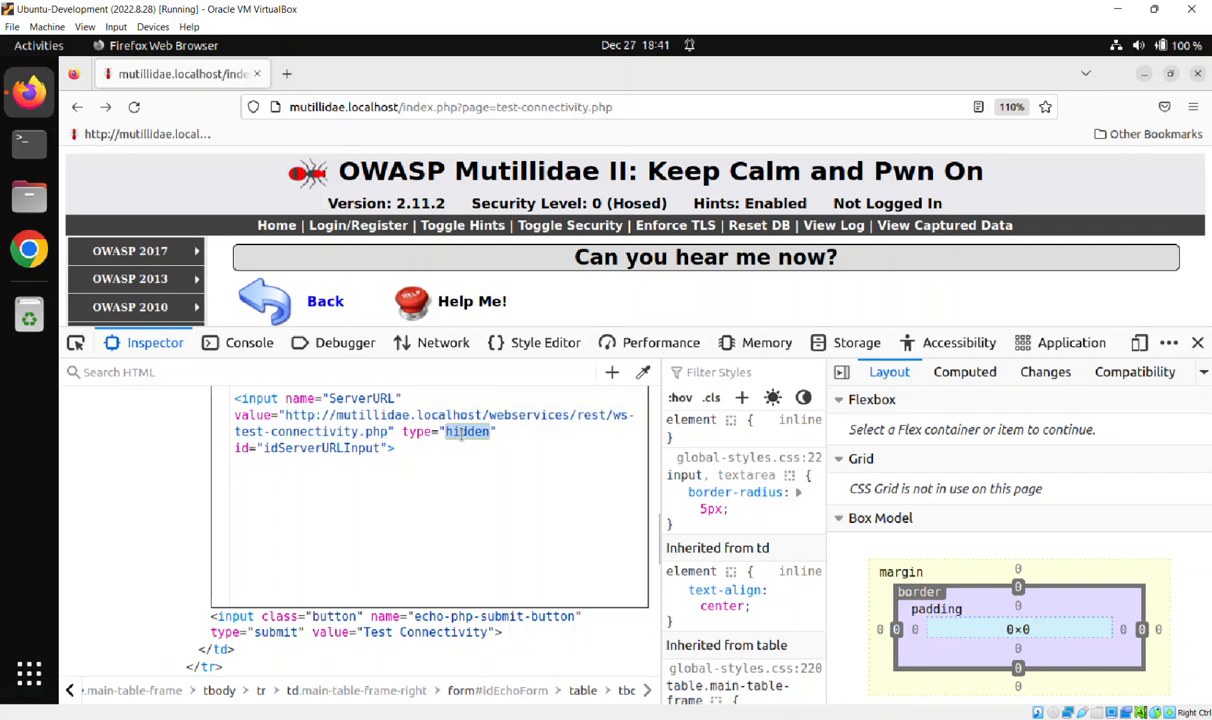
type("text")
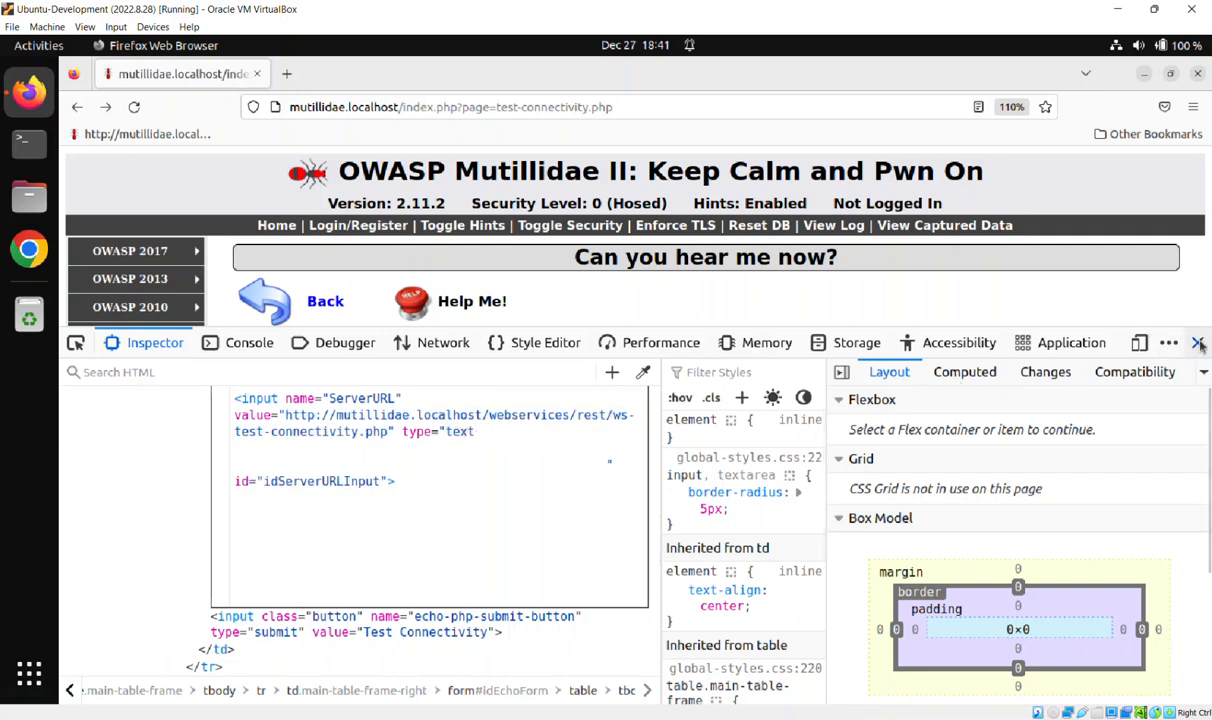
left_click(1199, 342)
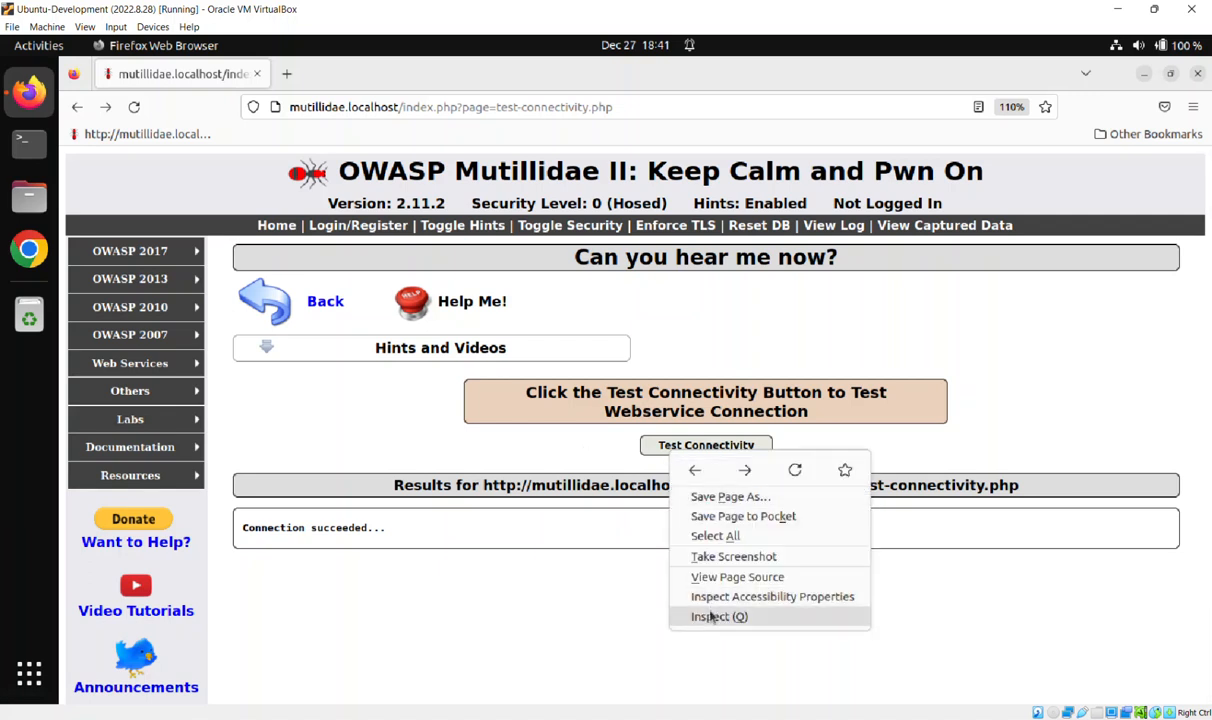
- Re-edit the ServerURL input to type 'text' and focus the visible field
left_click(710, 616)
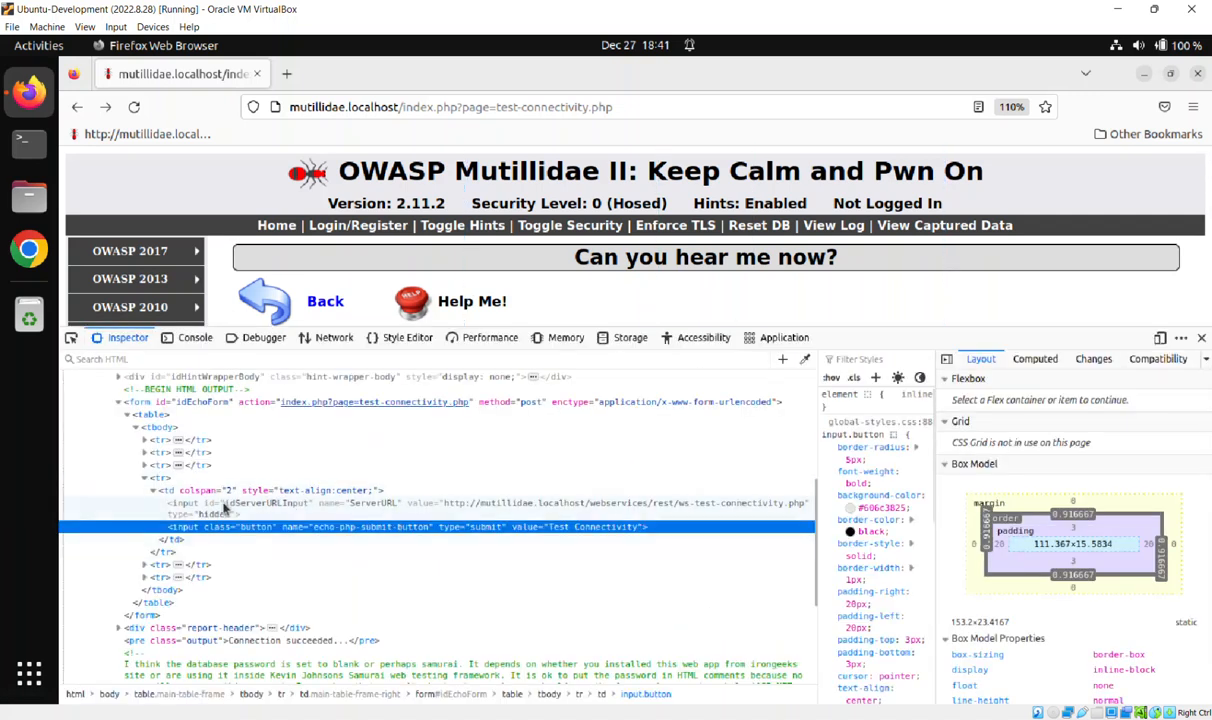
right_click(250, 509)
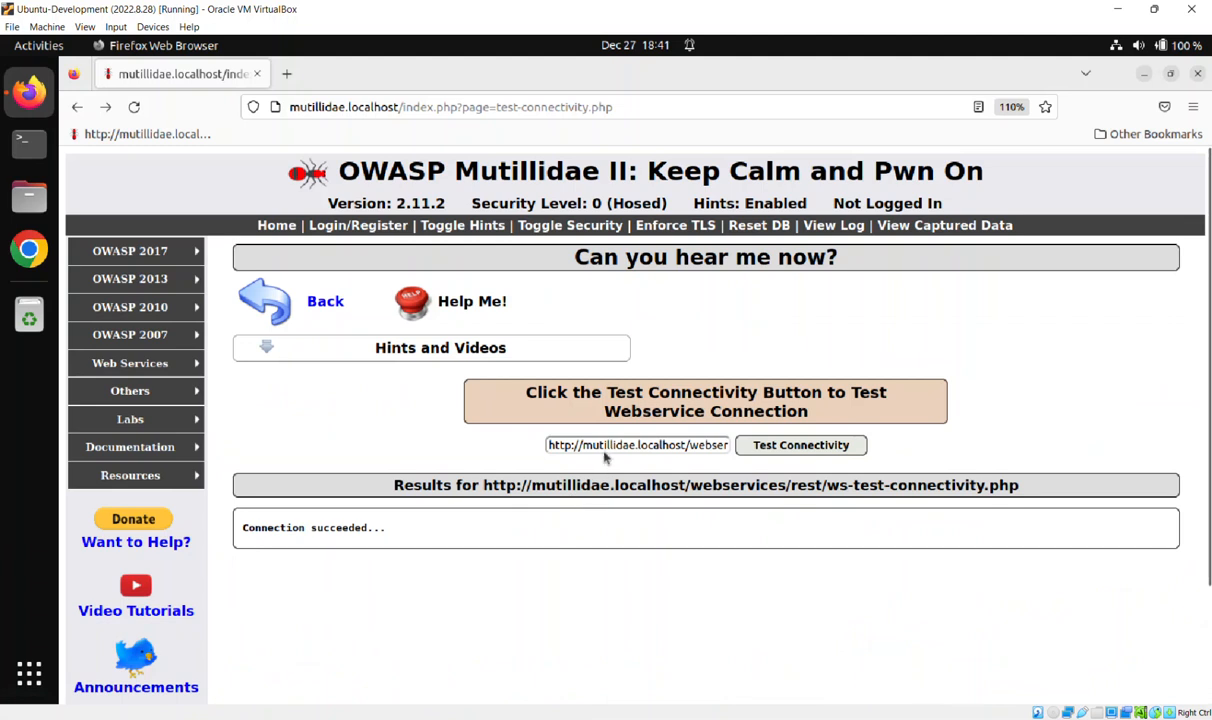
left_click(637, 444)
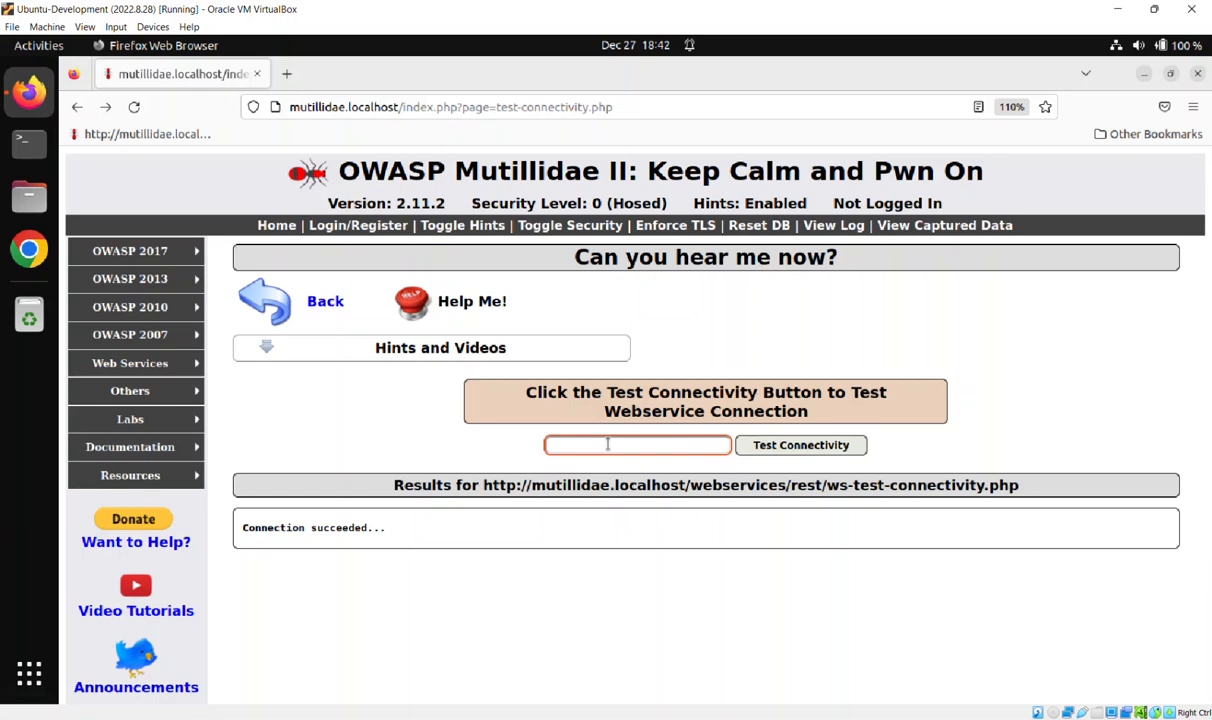
- Point the ServerURL at user-account.php?username=adrian and run Test Connectivity
type("user-account.php?username=adrian")
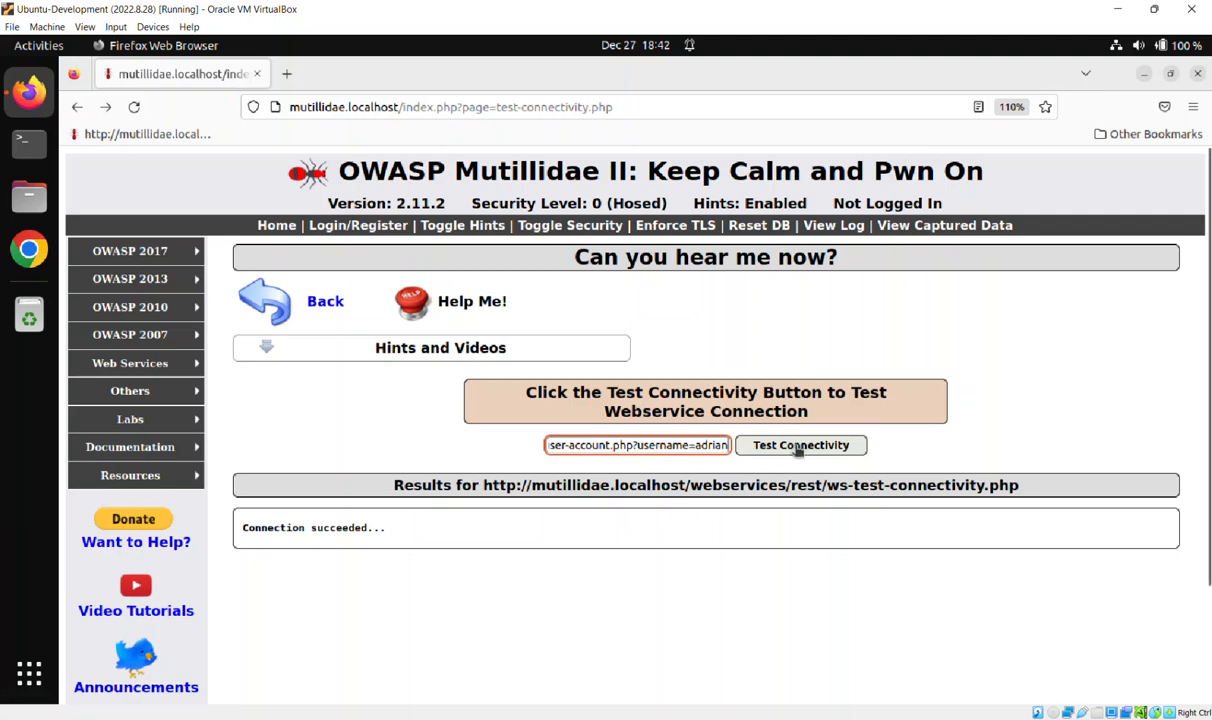
left_click(801, 445)
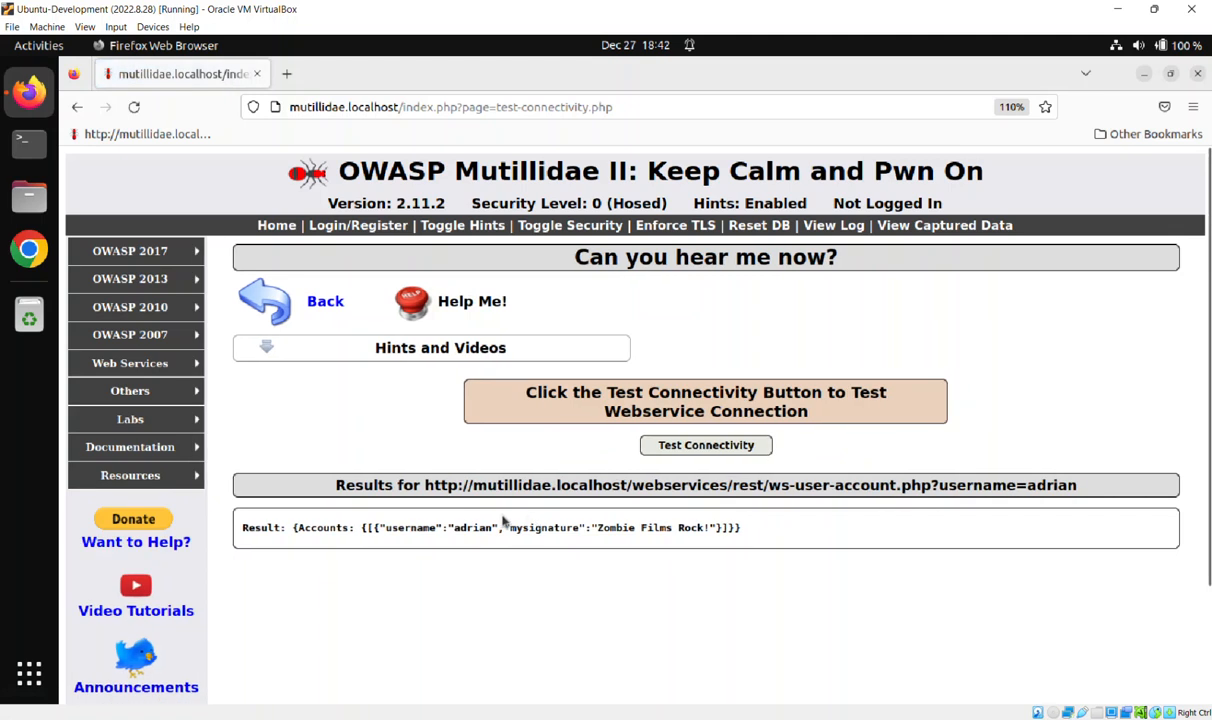
mouse_move(478, 527)
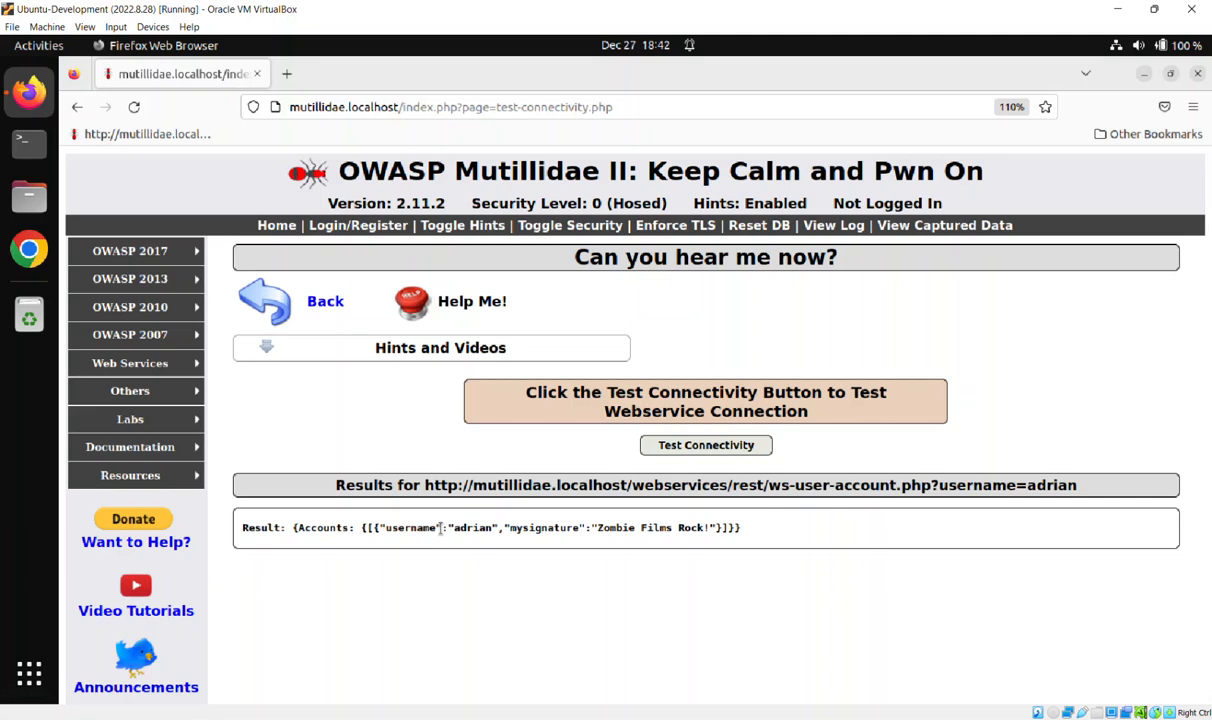
mouse_move(418, 531)
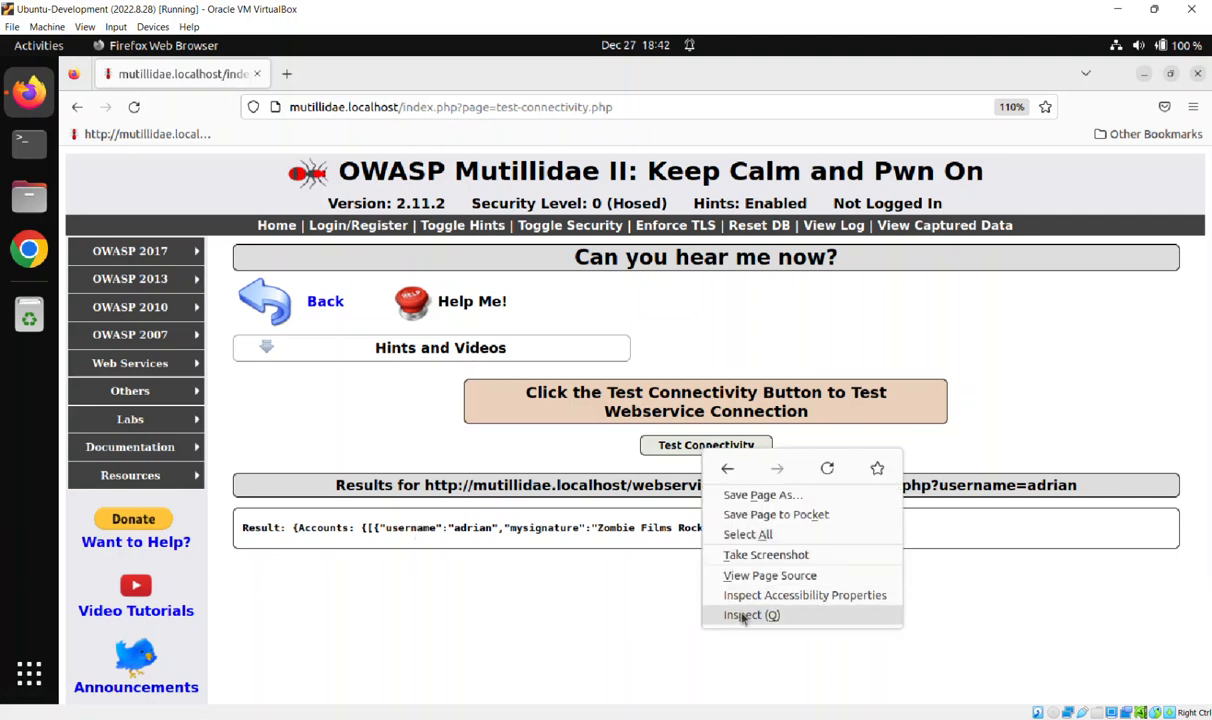
- Inspect the ServerURL input's markup on the reloaded connectivity form
left_click(743, 614)
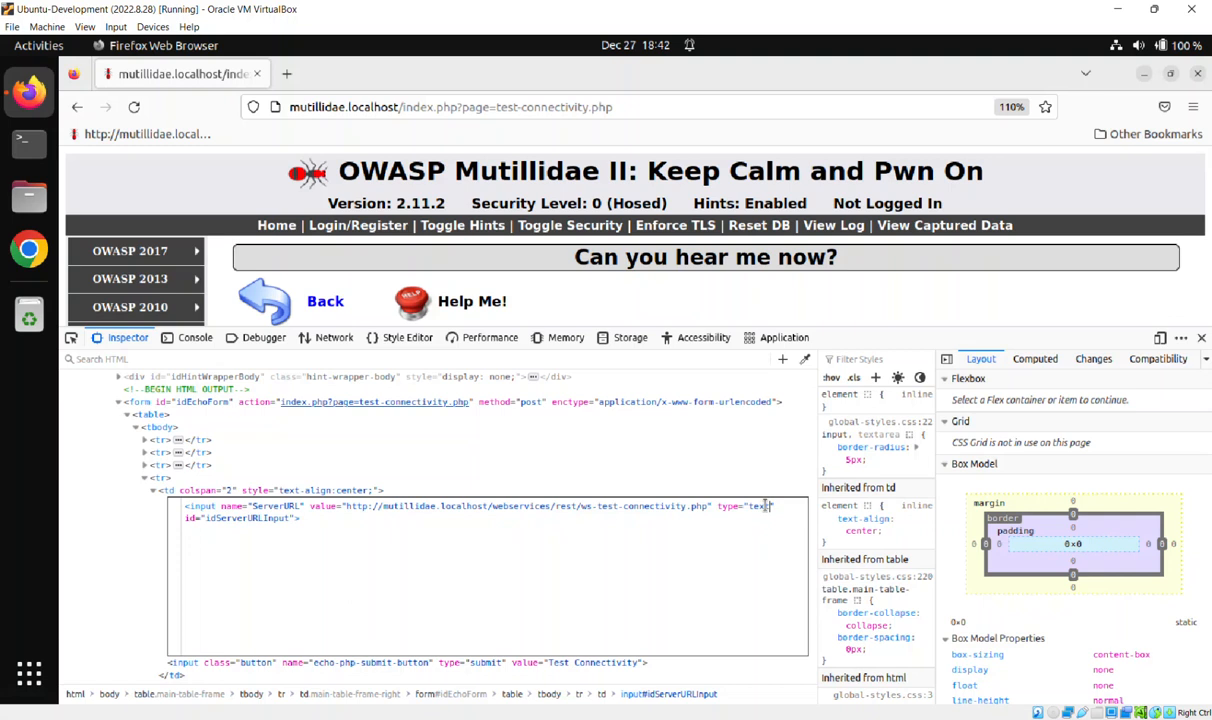
mouse_move(707, 528)
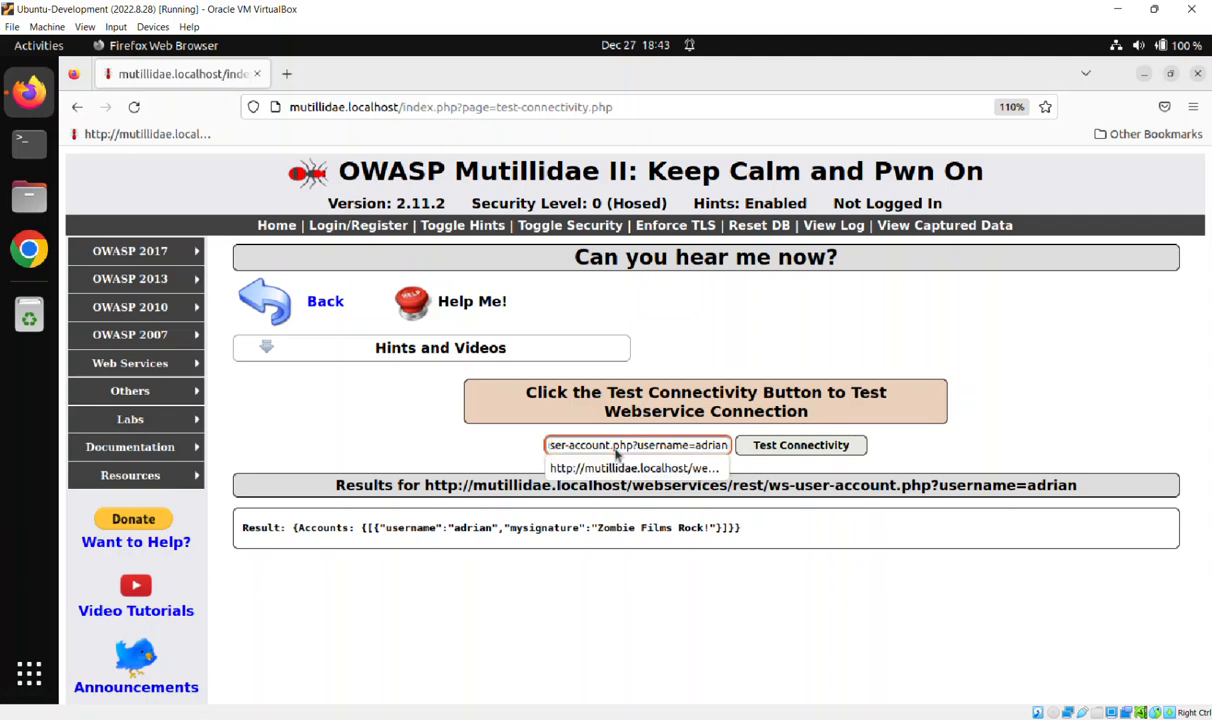
- Request the user-account service with username '&0#, getting no account data
double_click(710, 445)
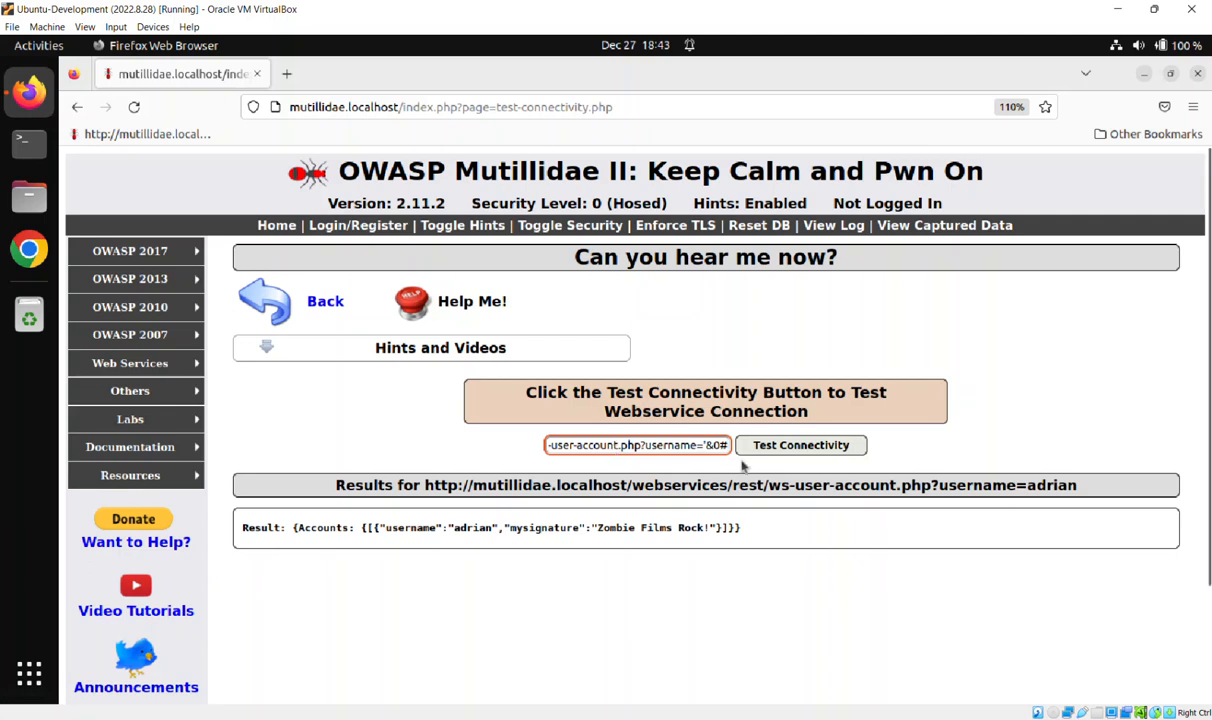
mouse_move(805, 450)
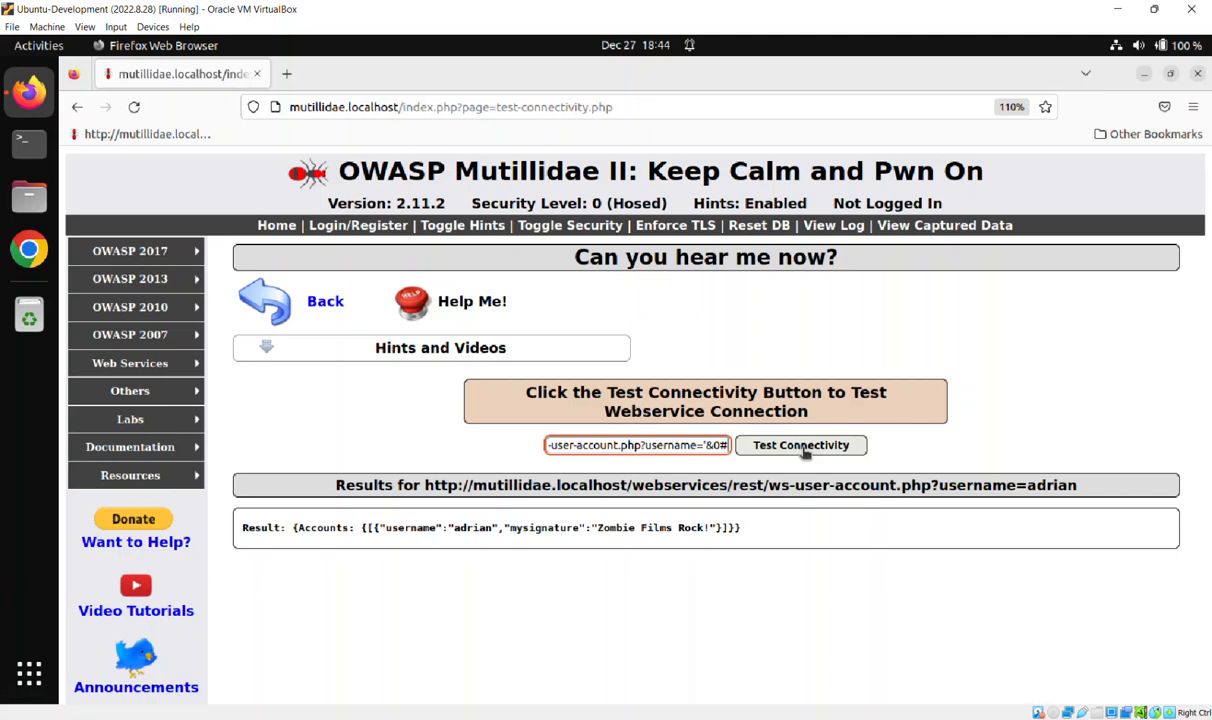
left_click(800, 445)
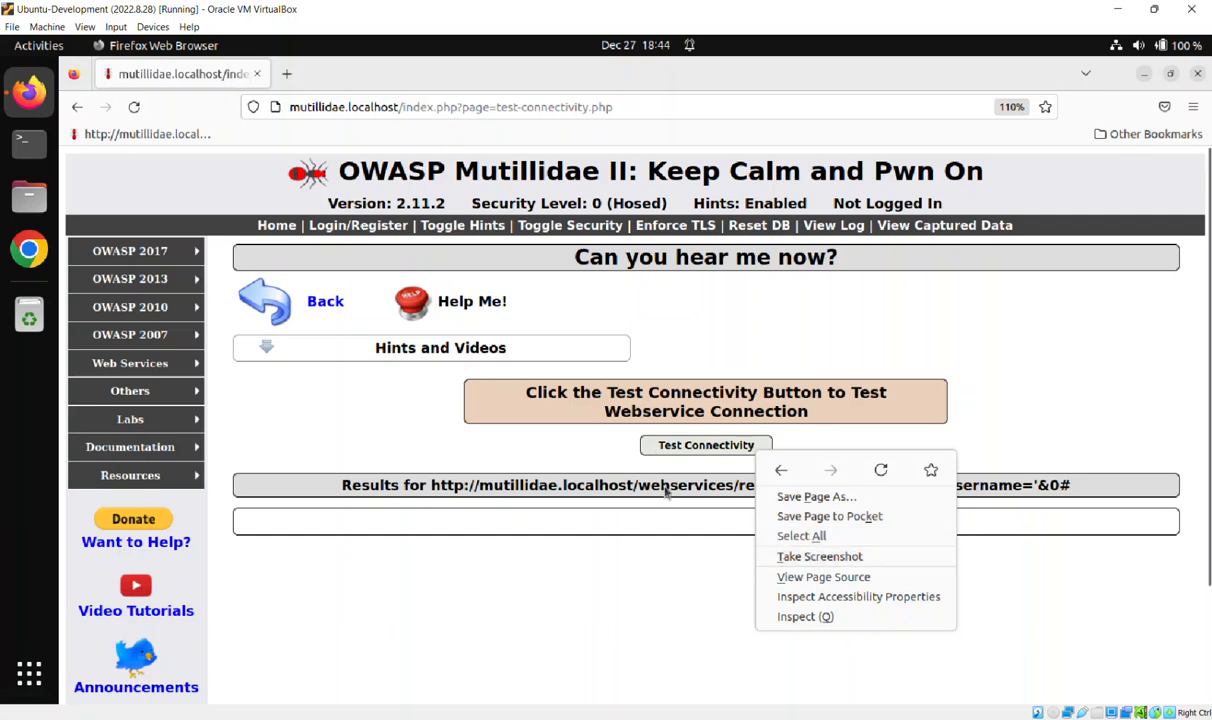
mouse_move(998, 512)
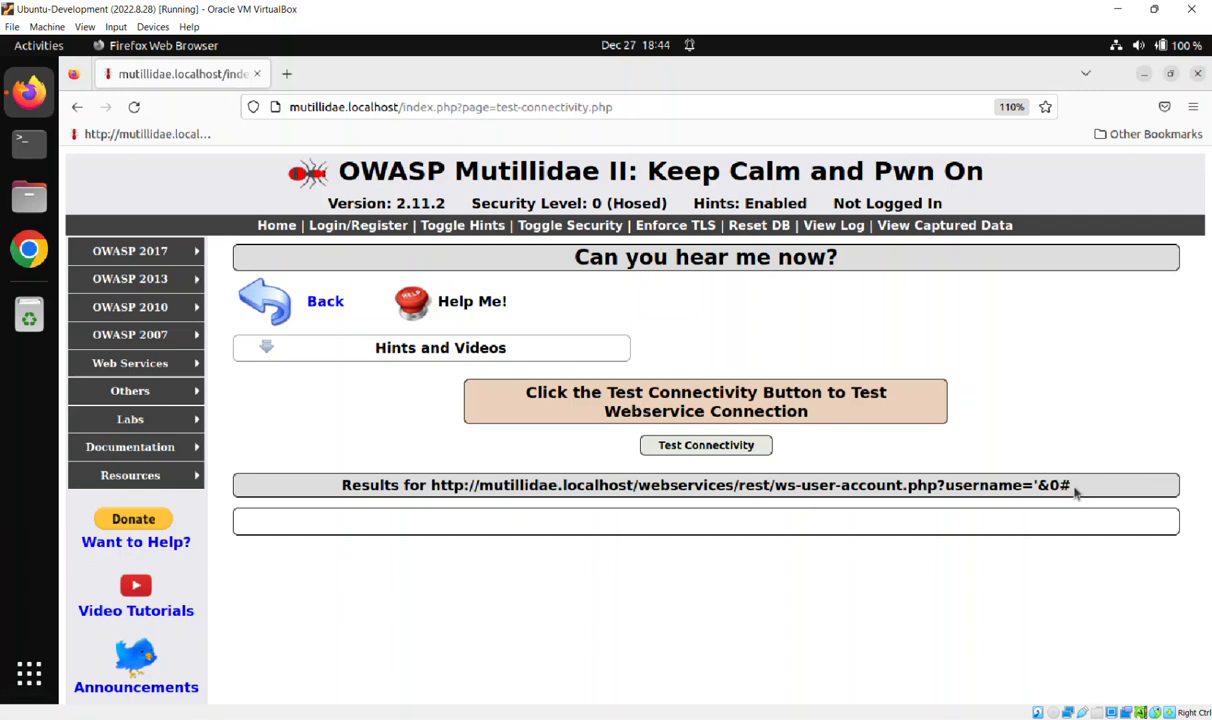
- Select the '&0# payload in the results line
double_click(1051, 485)
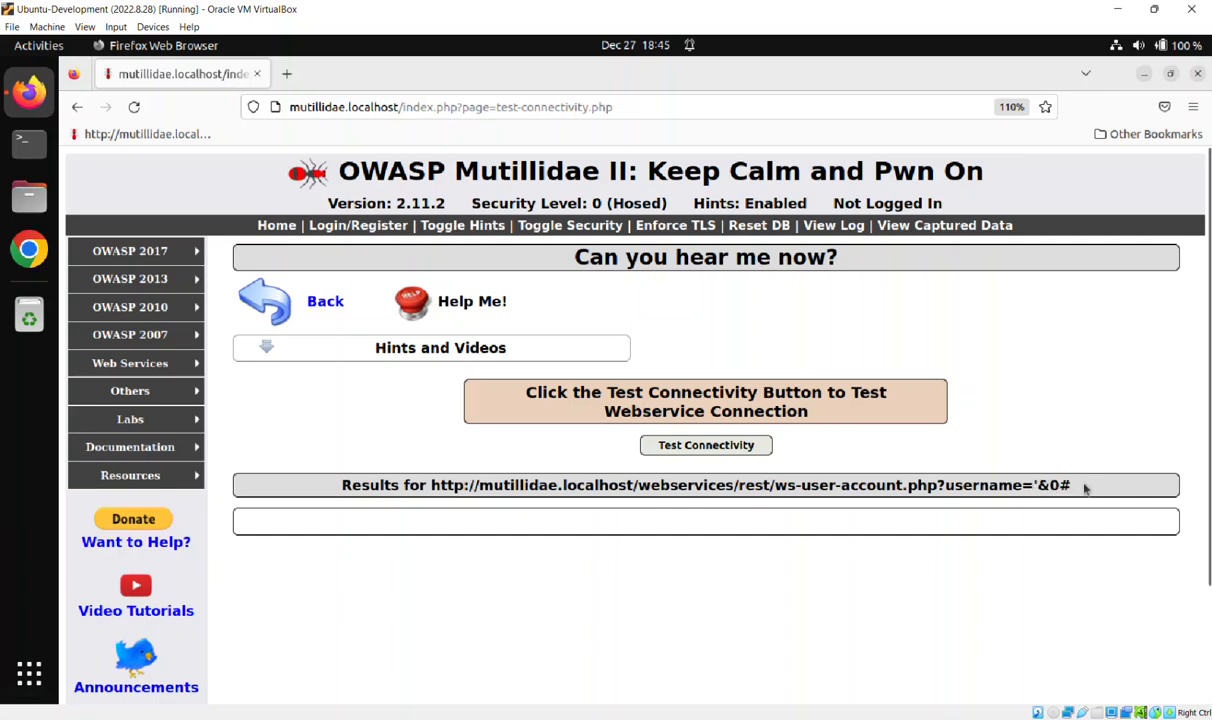
double_click(1052, 485)
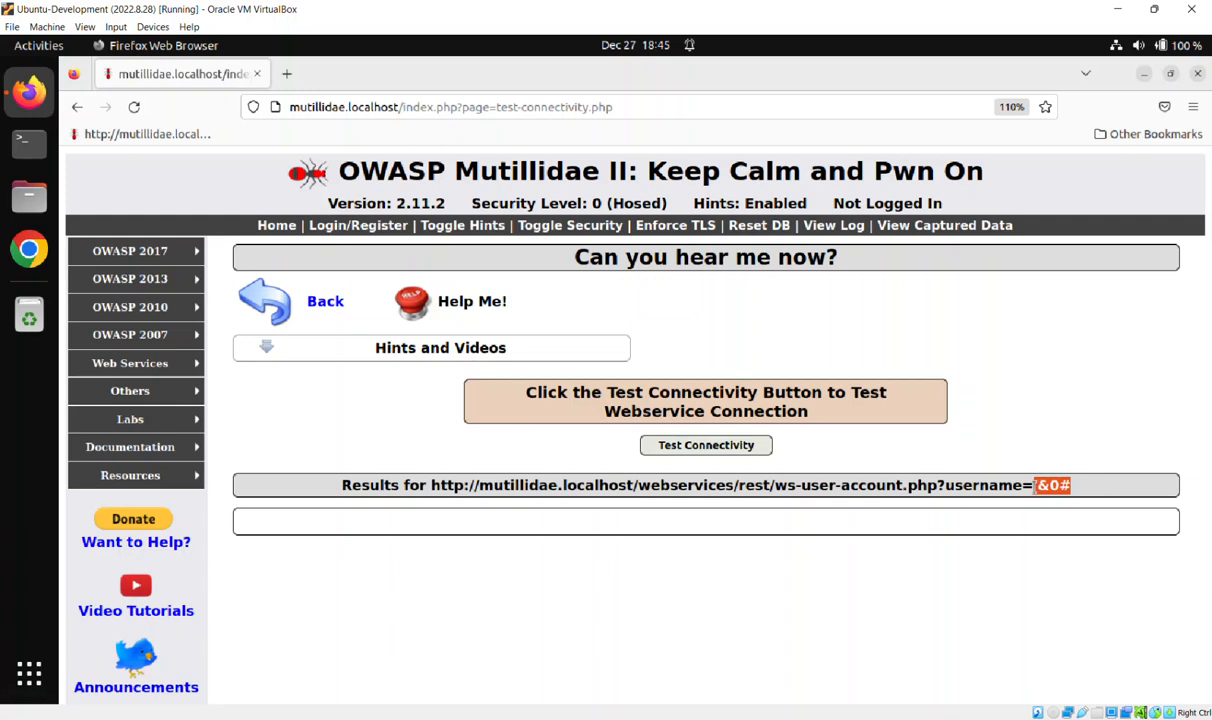
mouse_move(287, 73)
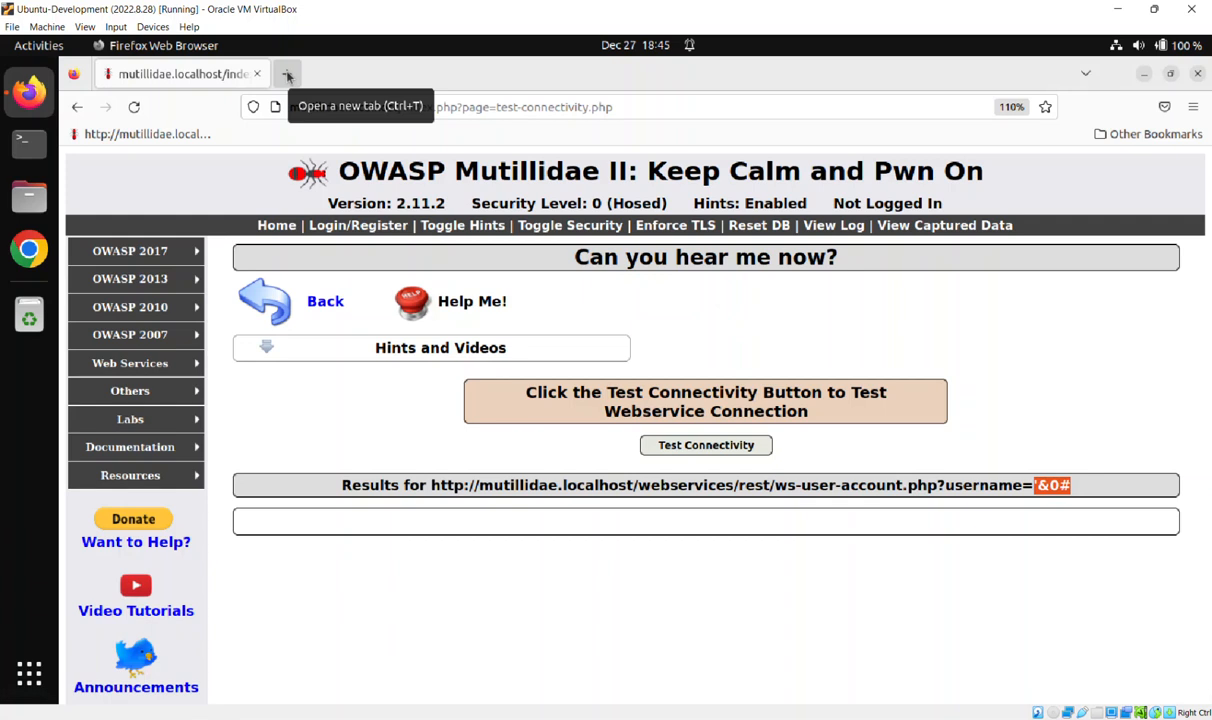
mouse_move(153, 217)
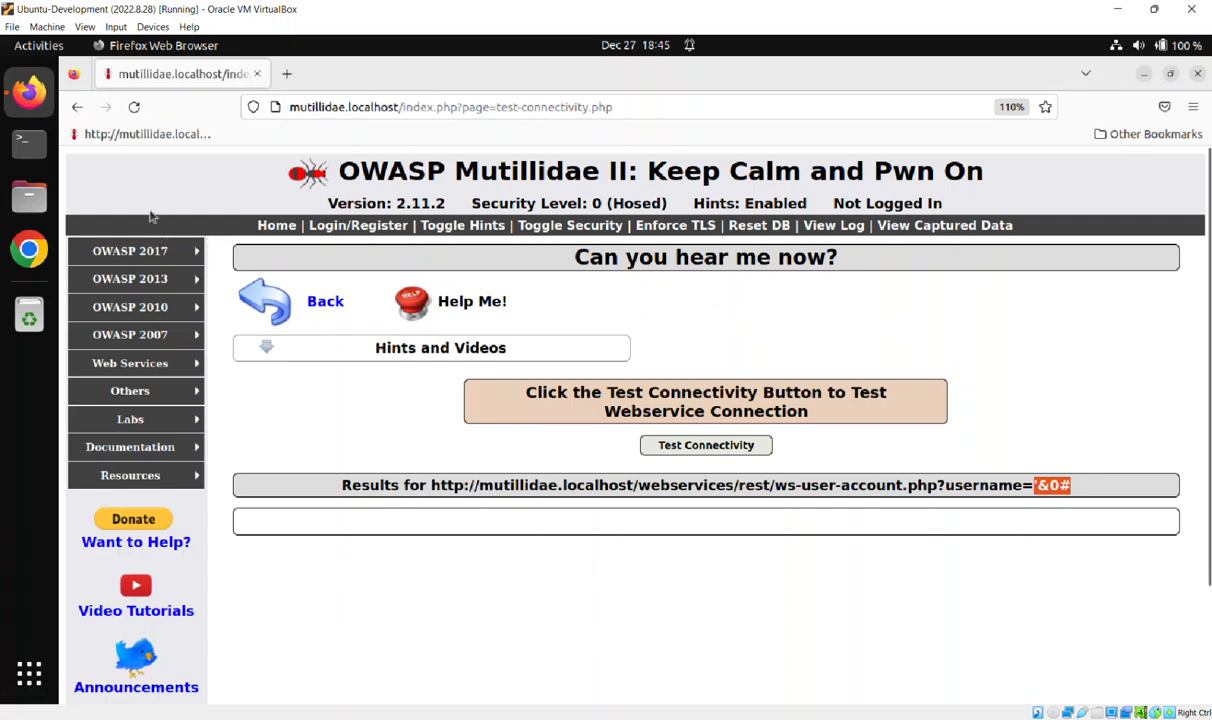
mouse_move(128, 176)
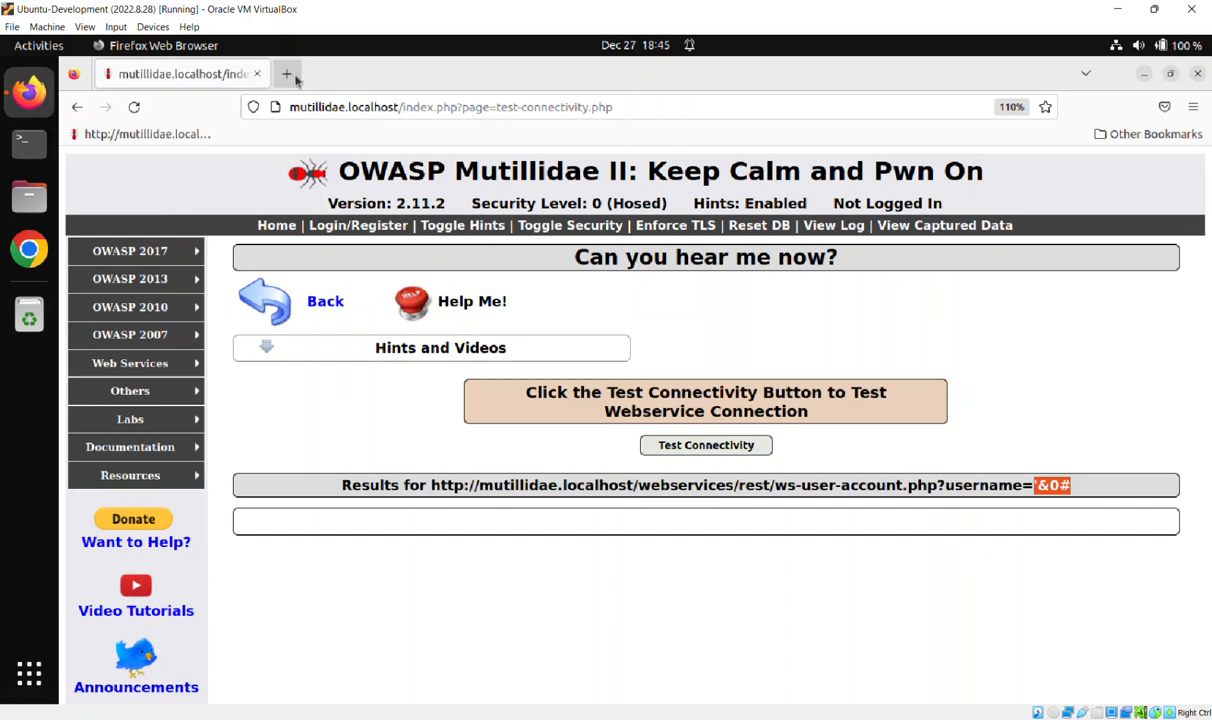
- Search 'url encode' in a new tab and open urlencoder.org
left_click(287, 73)
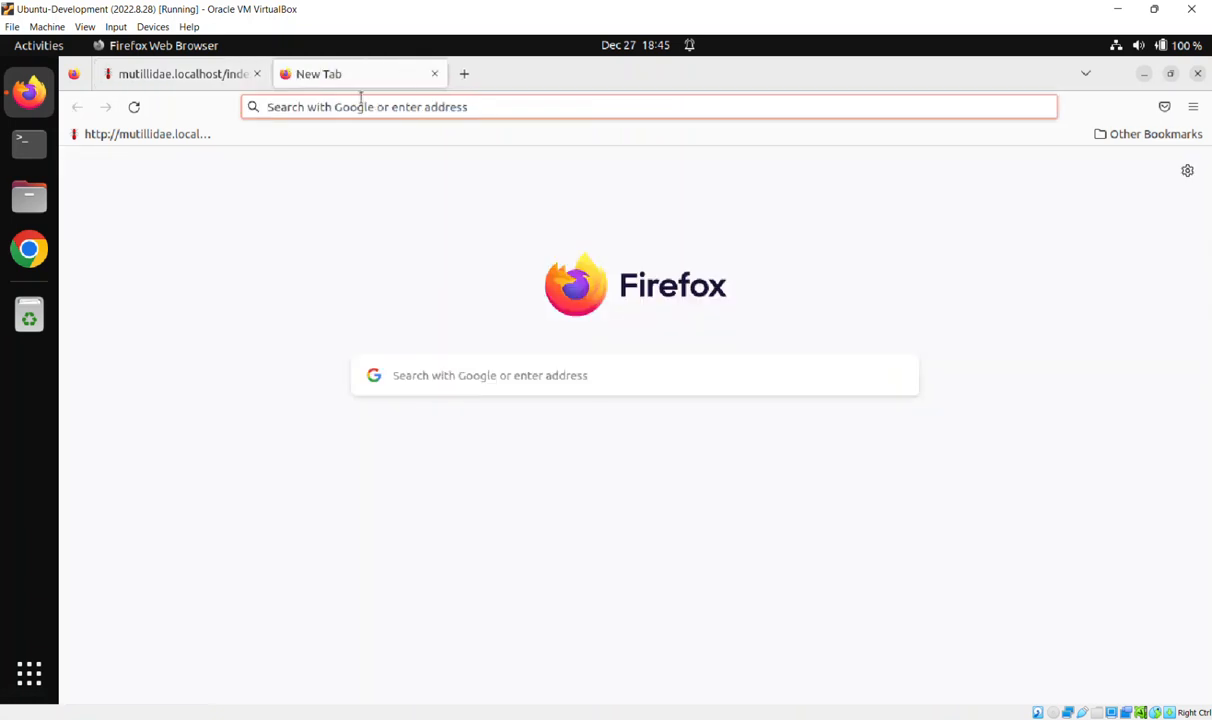
type("url e")
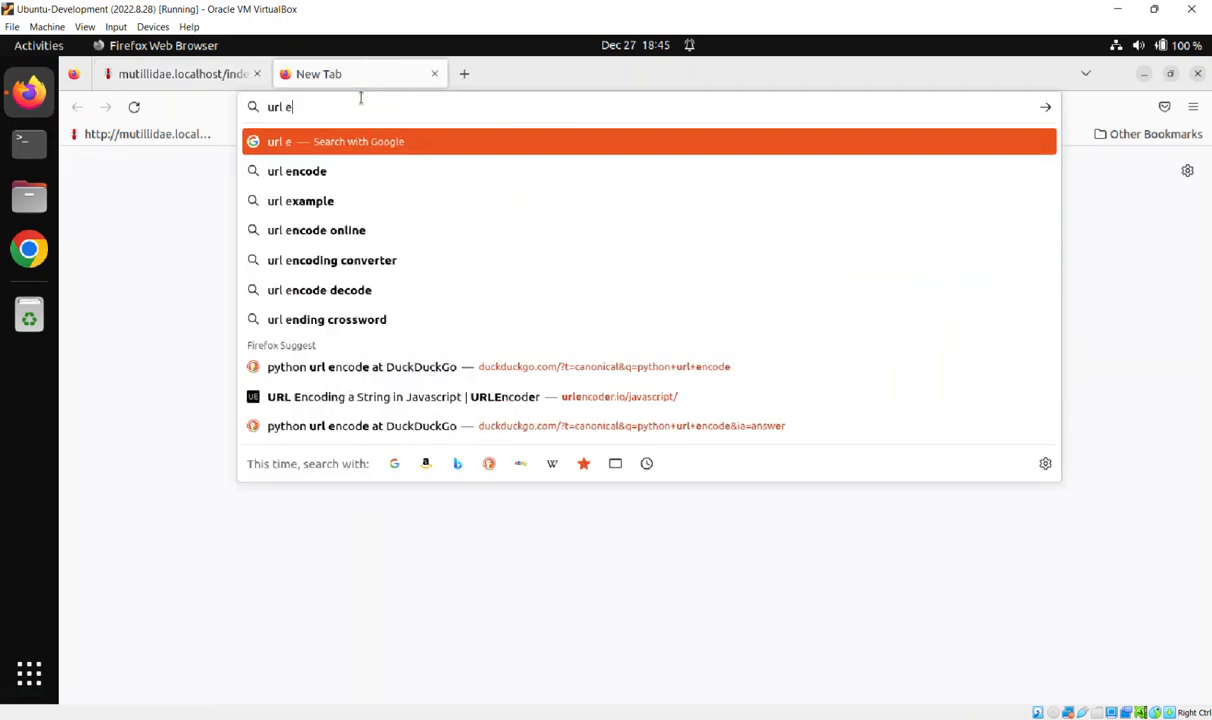
left_click(297, 171)
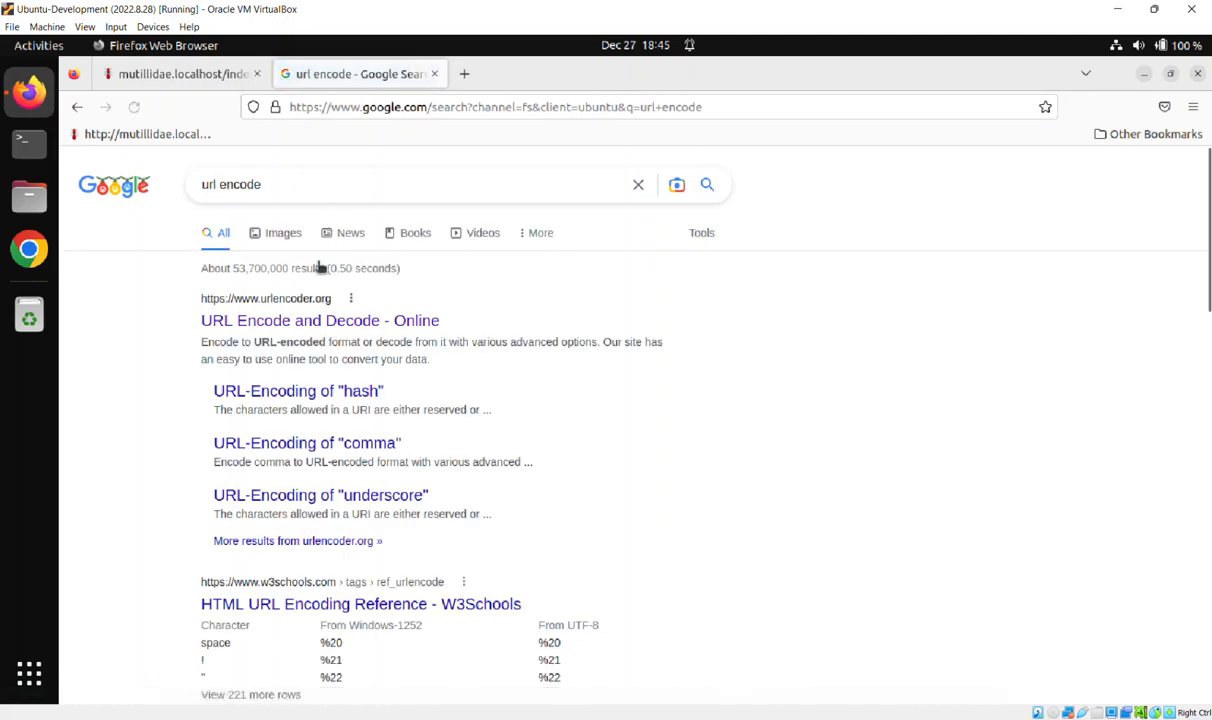
left_click(319, 320)
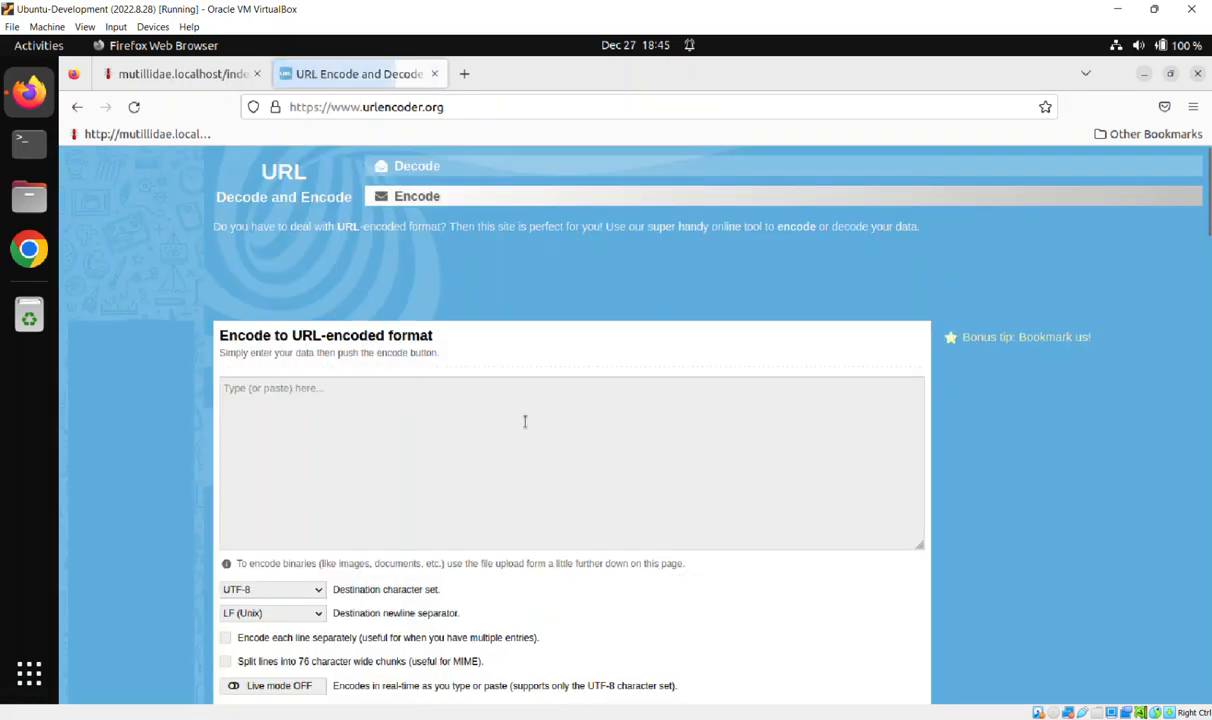
- Encode '&0# to %27%260%23 and return to the Mutillidae tab
type("&0#")
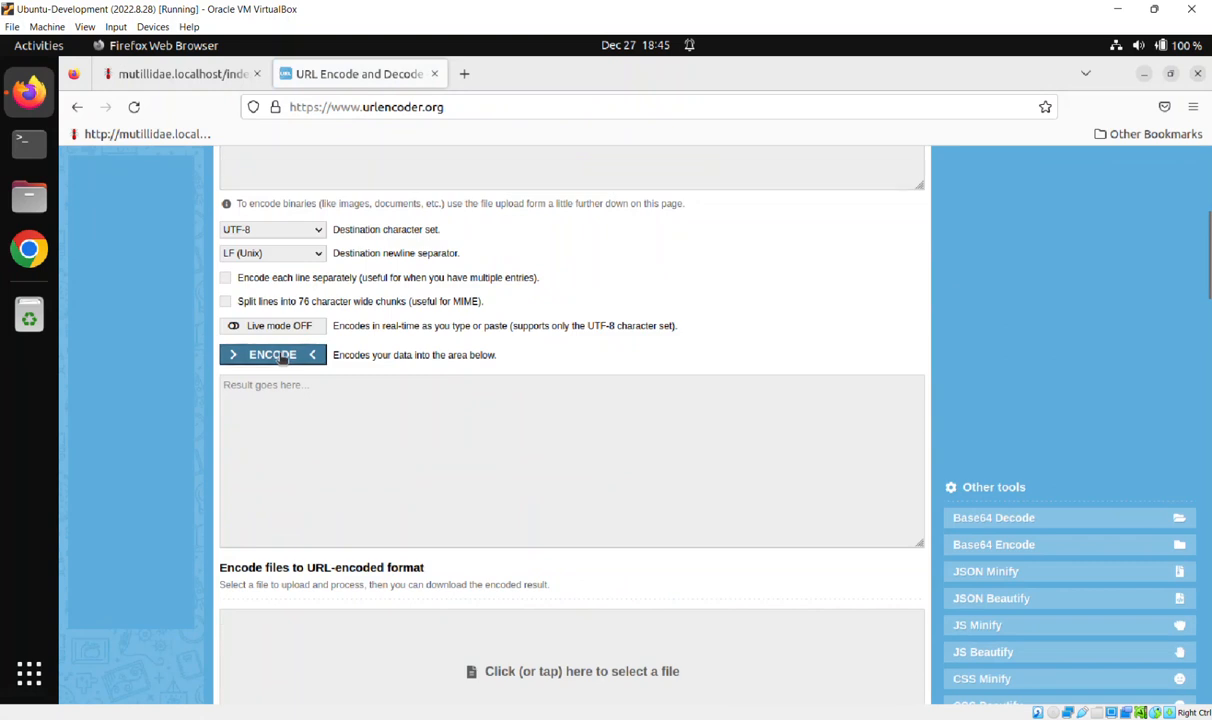
left_click(272, 354)
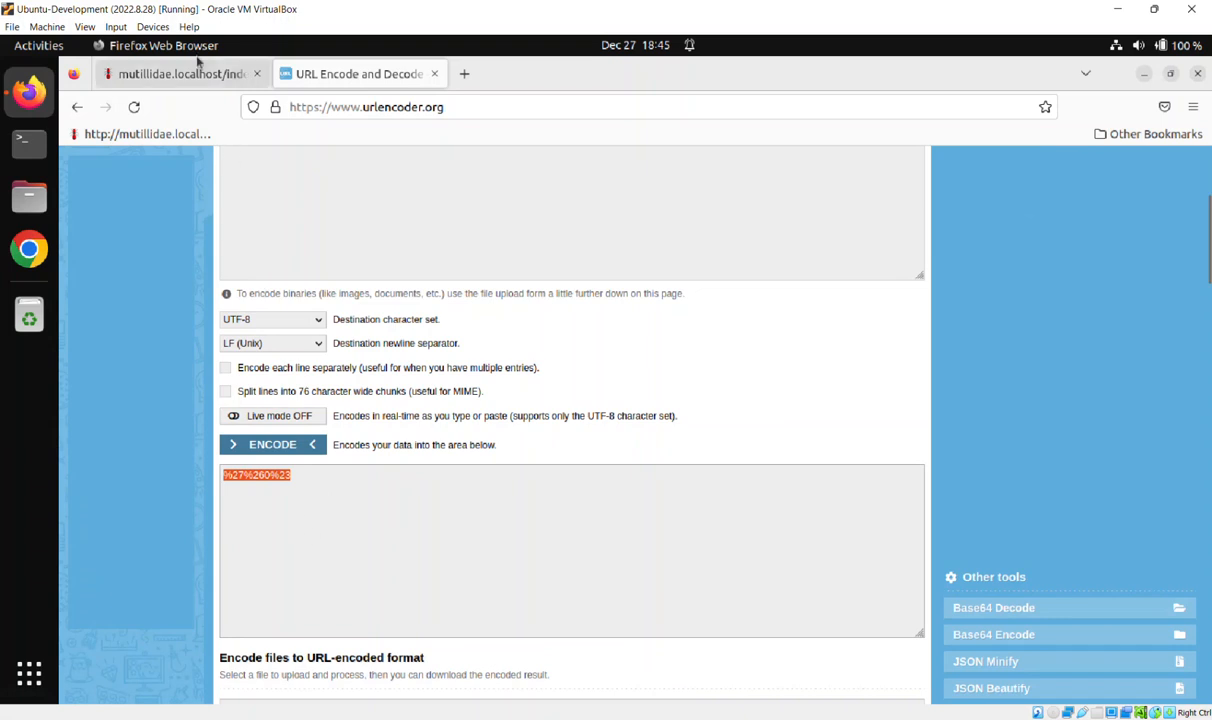
left_click(180, 73)
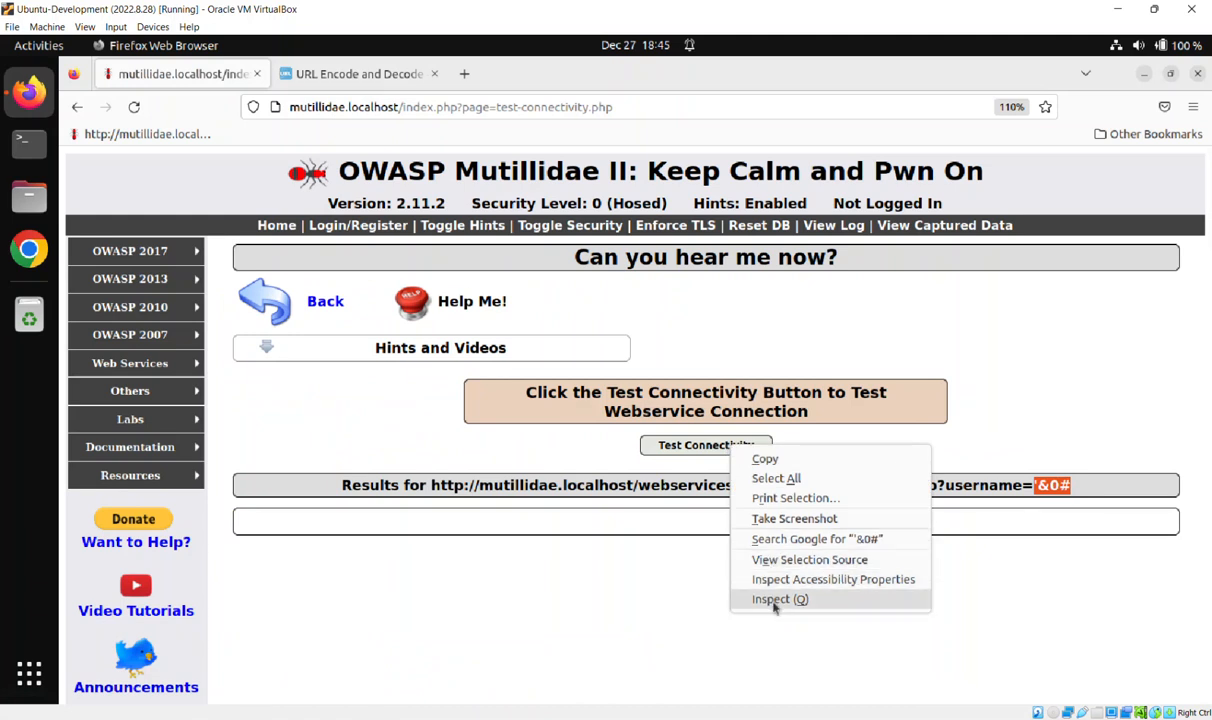
- Expose the hidden ServerURL input as a visible text field via the inspector
left_click(772, 599)
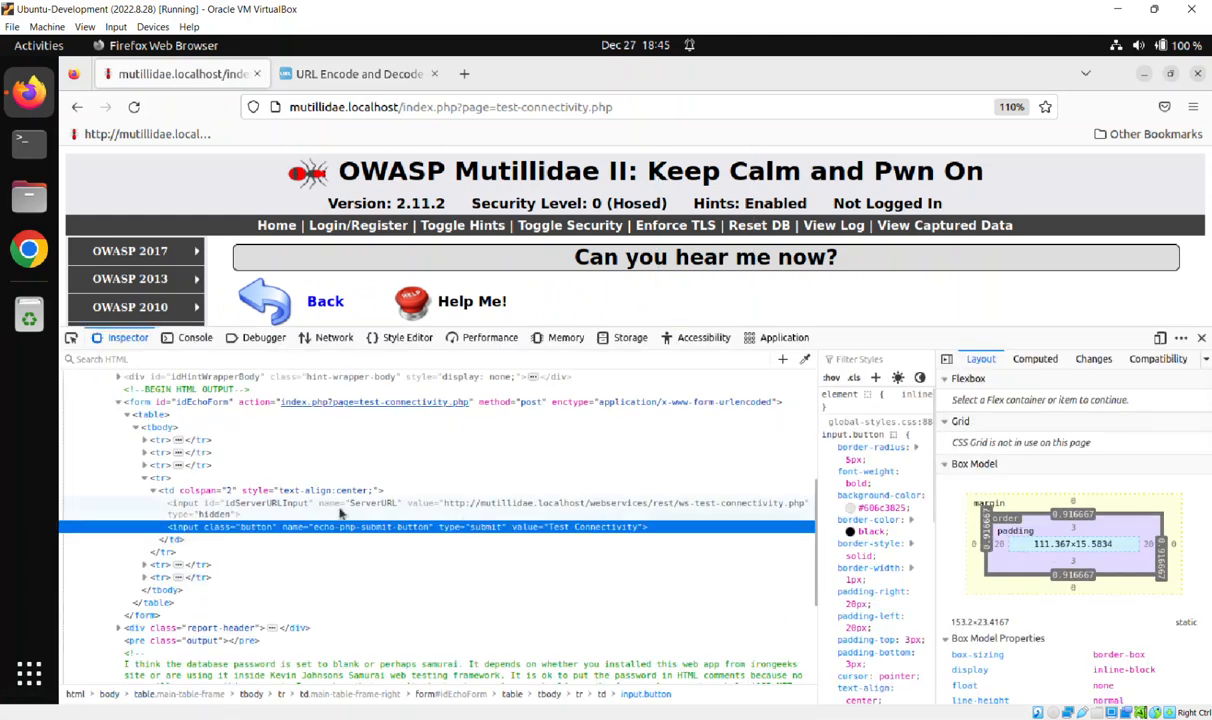
mouse_move(360, 527)
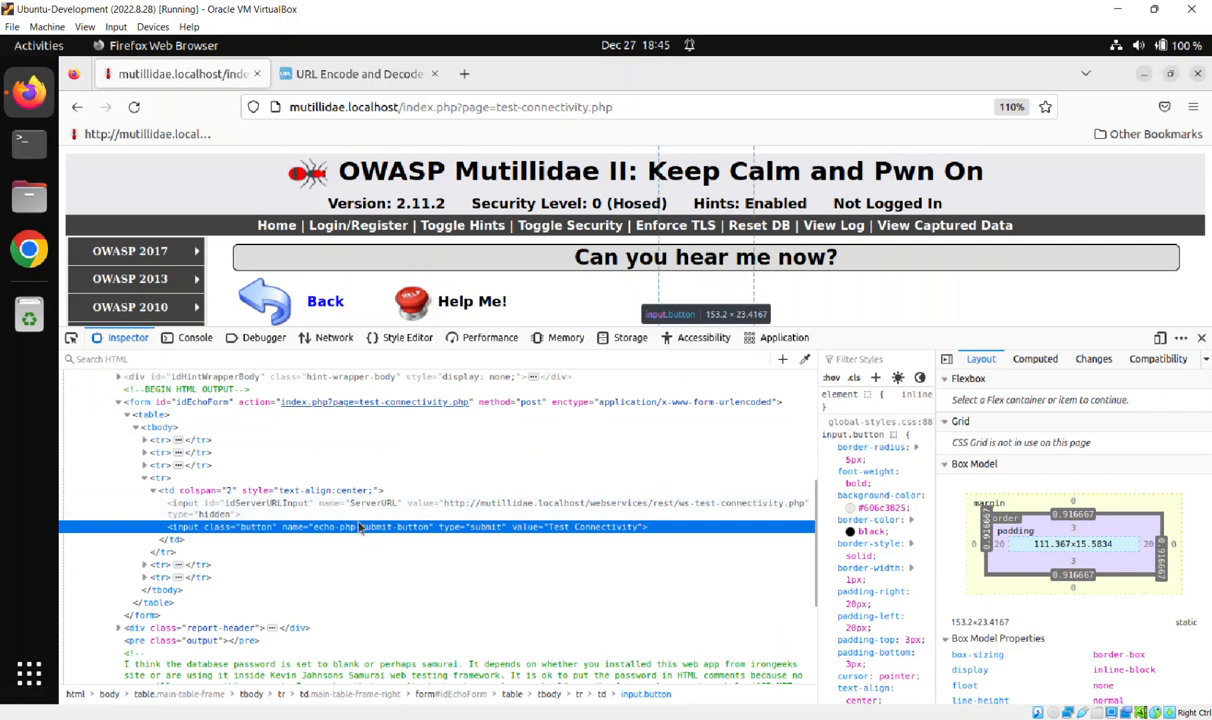
right_click(360, 503)
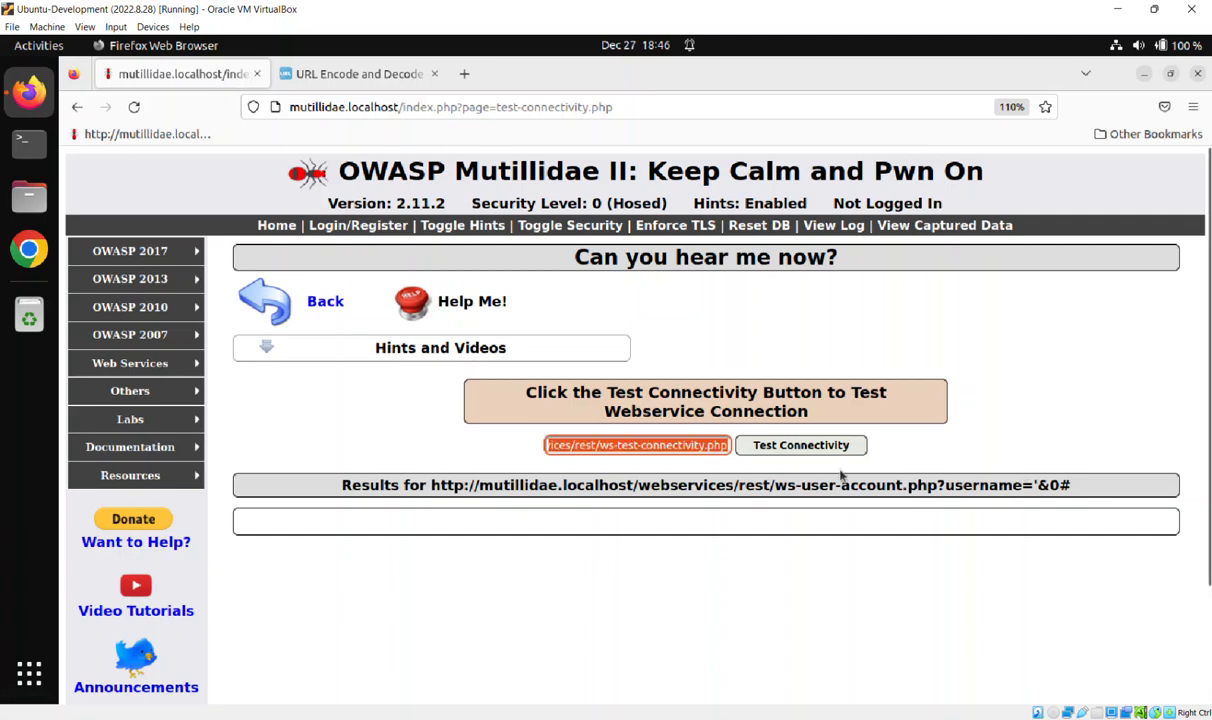
- Send ws-user-account.php?username=%27%260%23, listing all accounts including admin and adrian
type("%27%260%23")
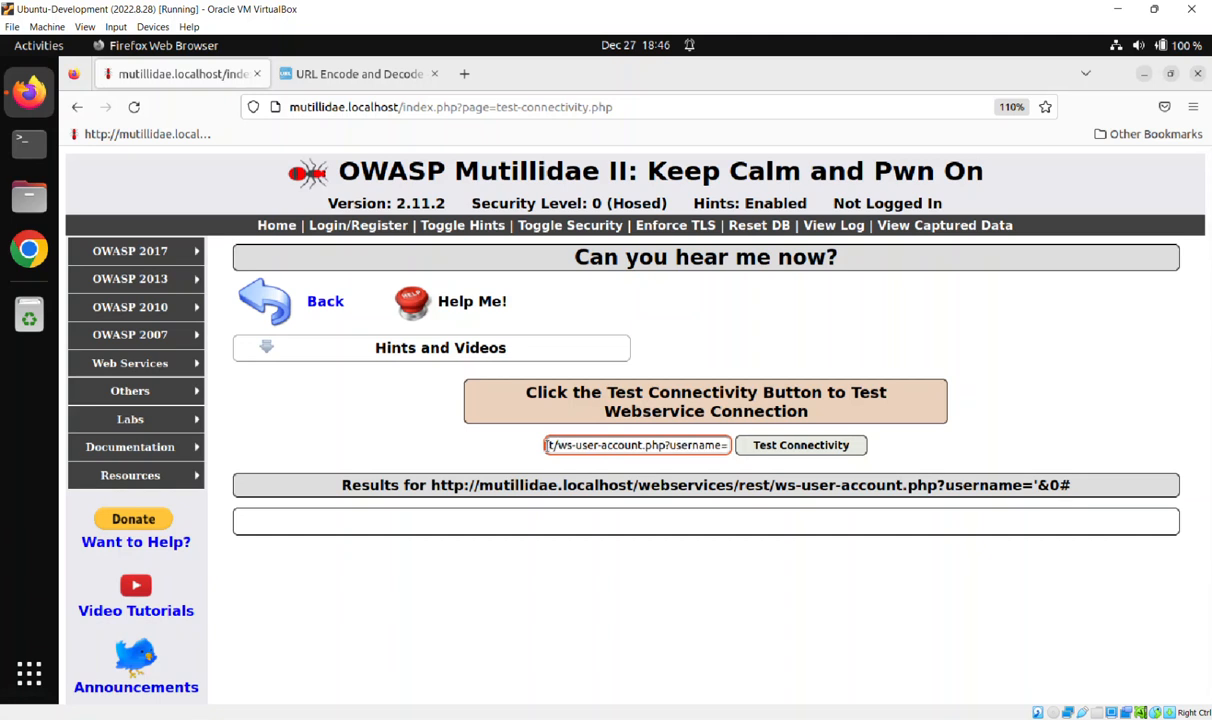
left_click(800, 445)
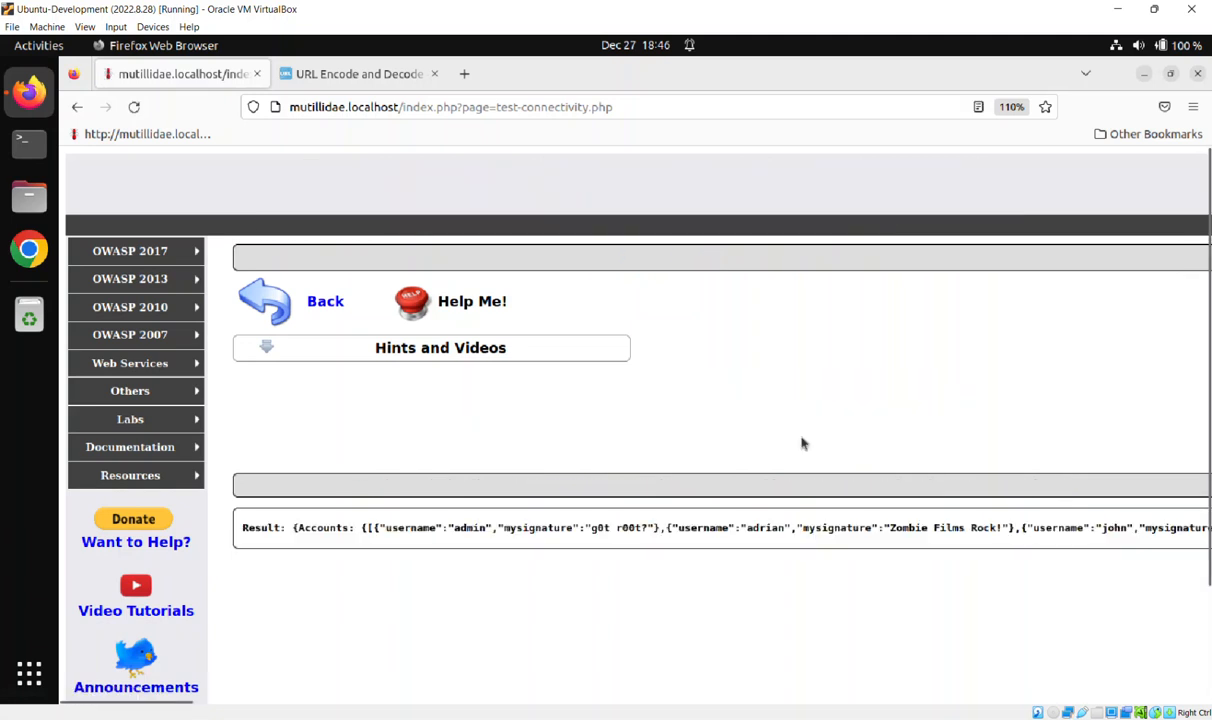
mouse_move(372, 707)
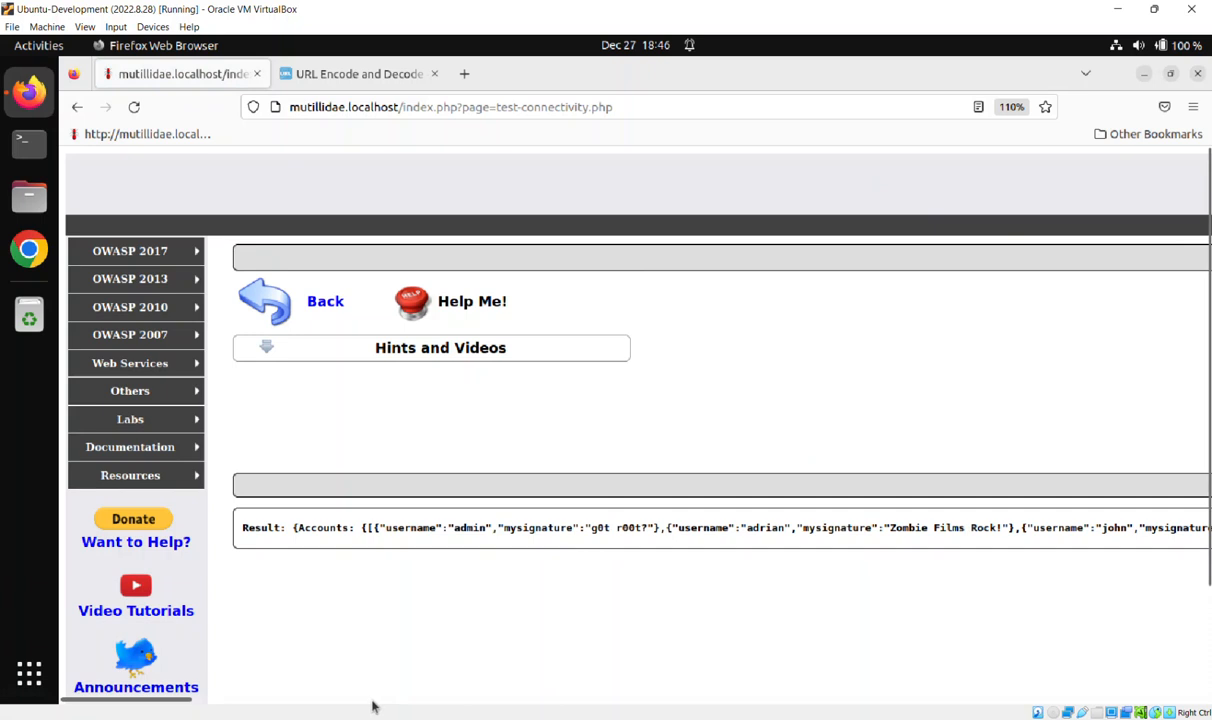
mouse_move(322, 660)
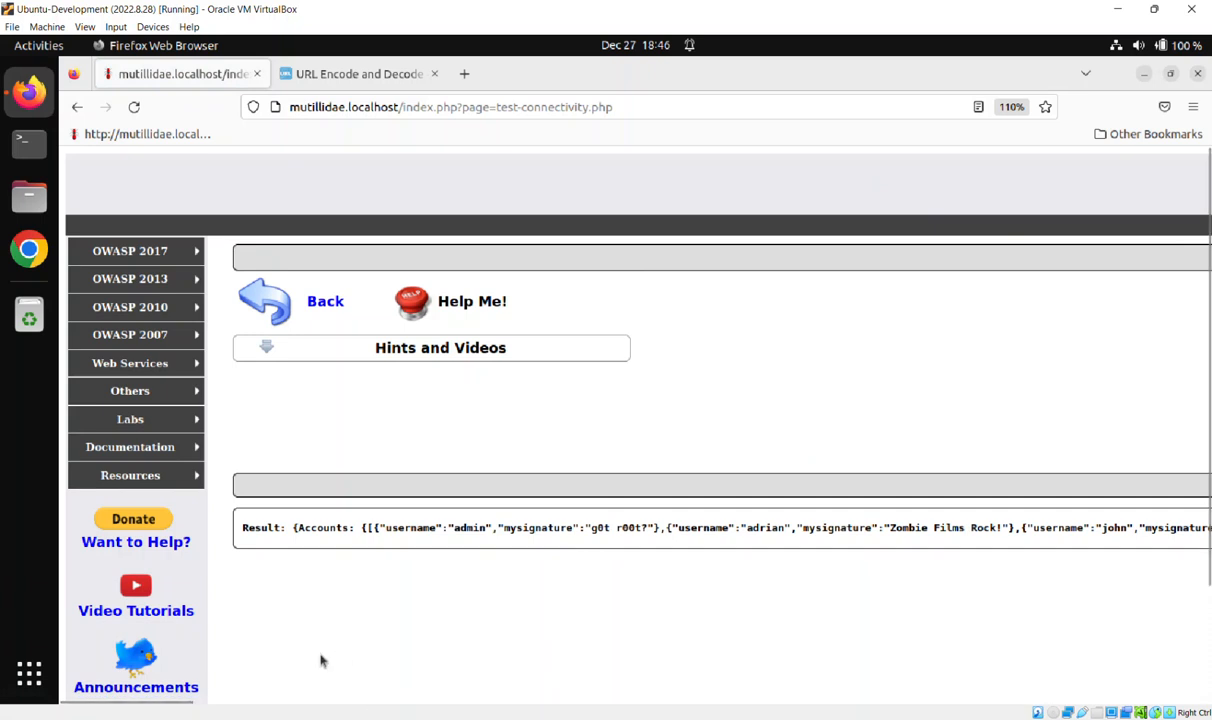
mouse_move(508, 512)
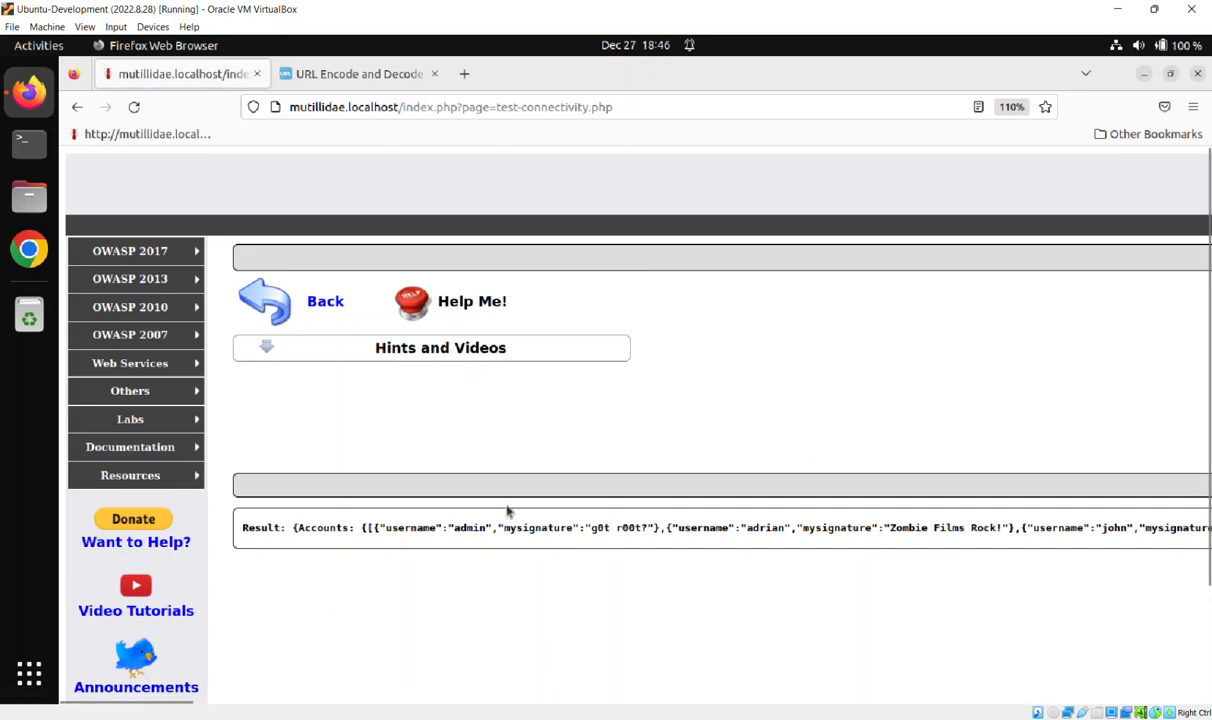
mouse_move(545, 527)
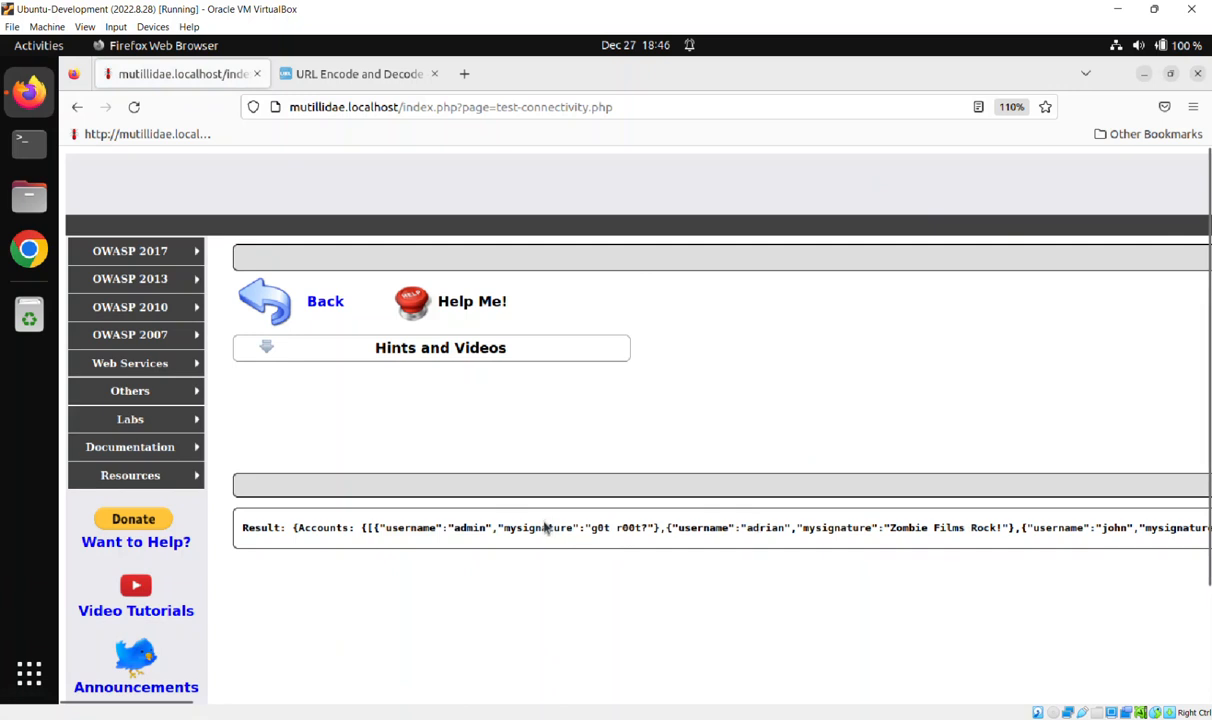
mouse_move(1060, 530)
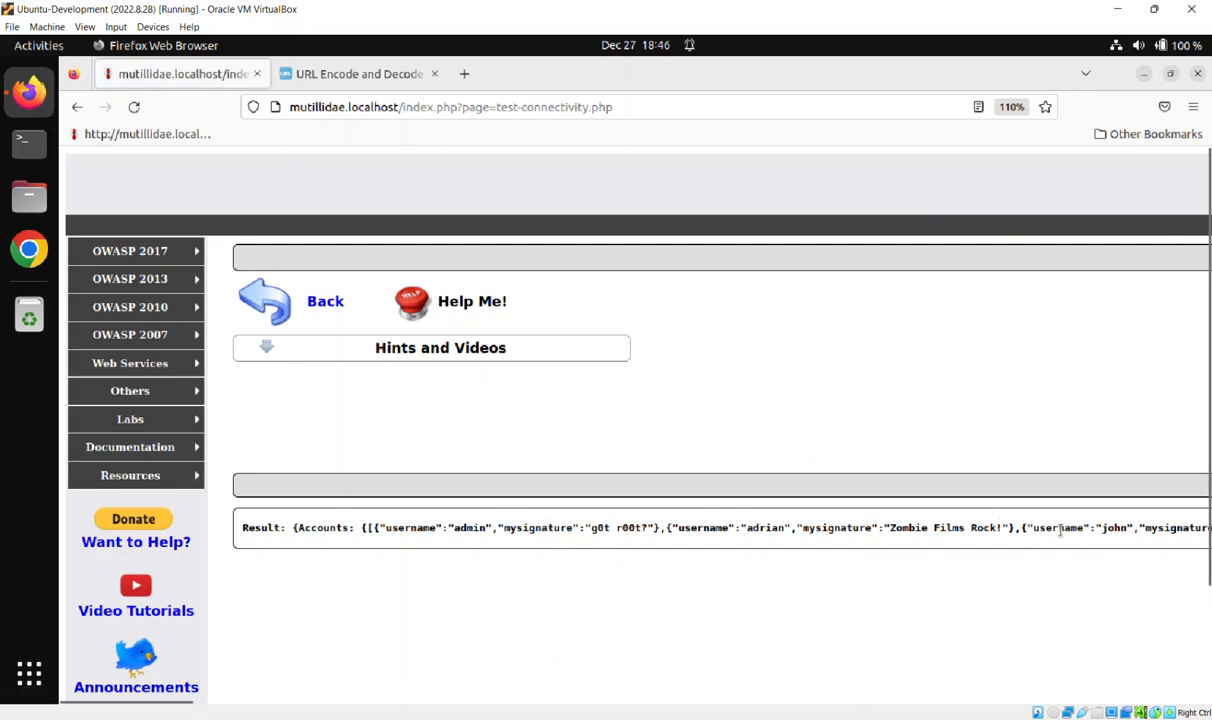